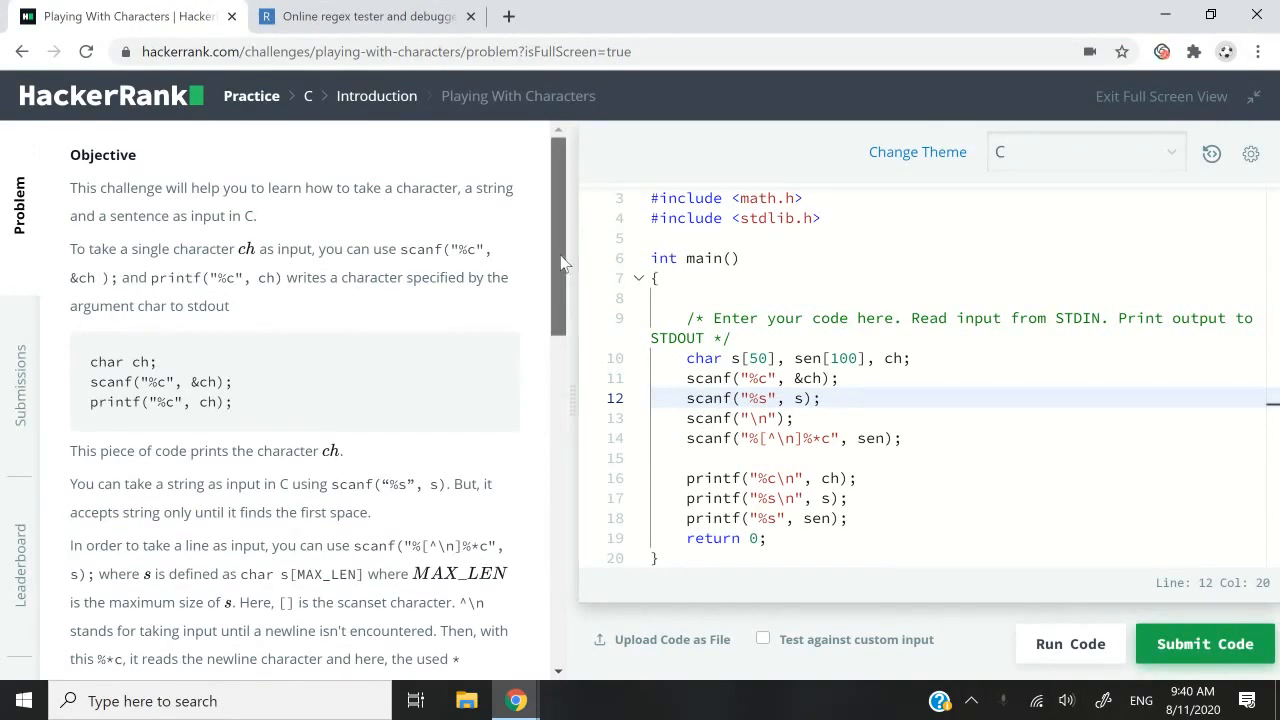
- Read the problem's sample input and scanf example, marking the word 'Language'
scroll("down", 3)
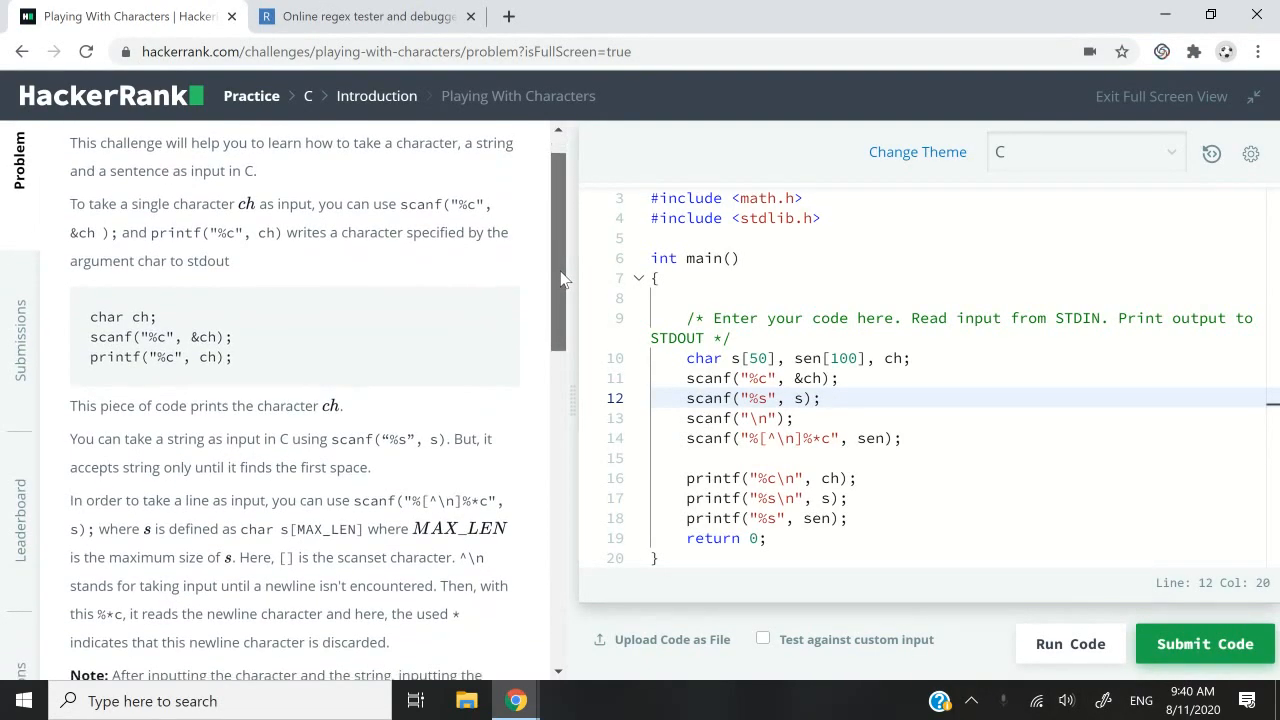
scroll("down", 3)
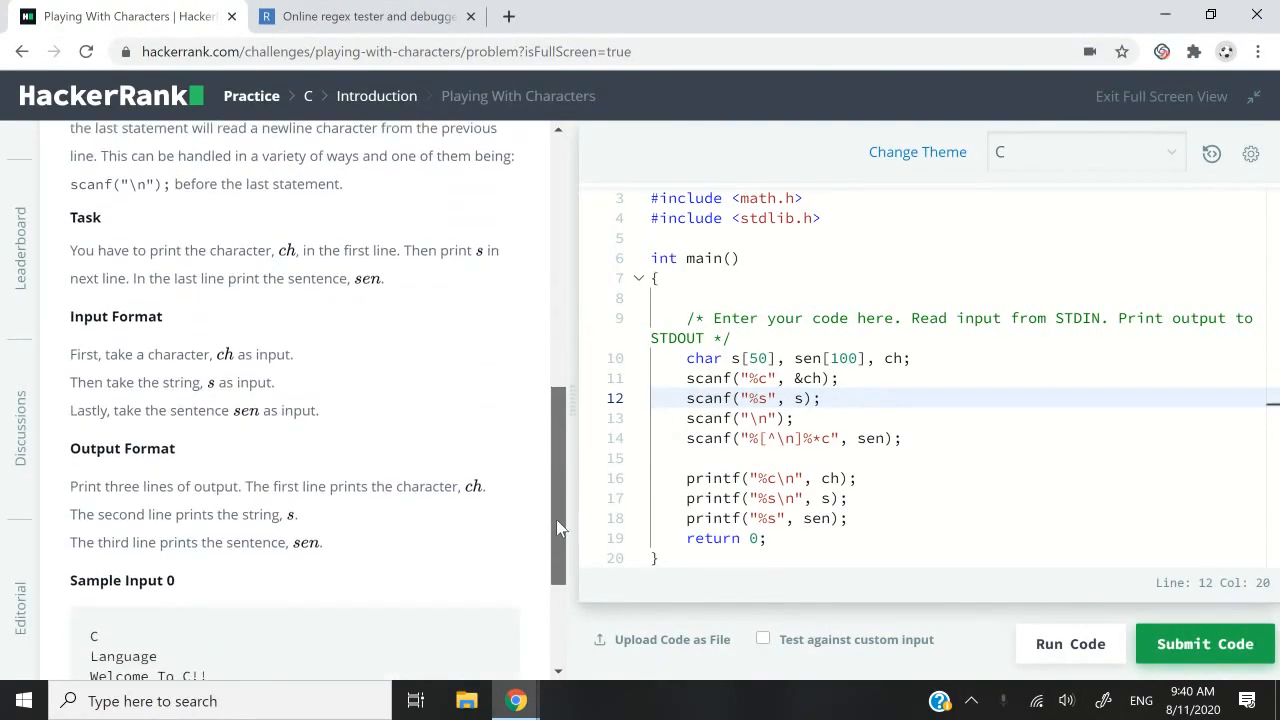
scroll("down", 3)
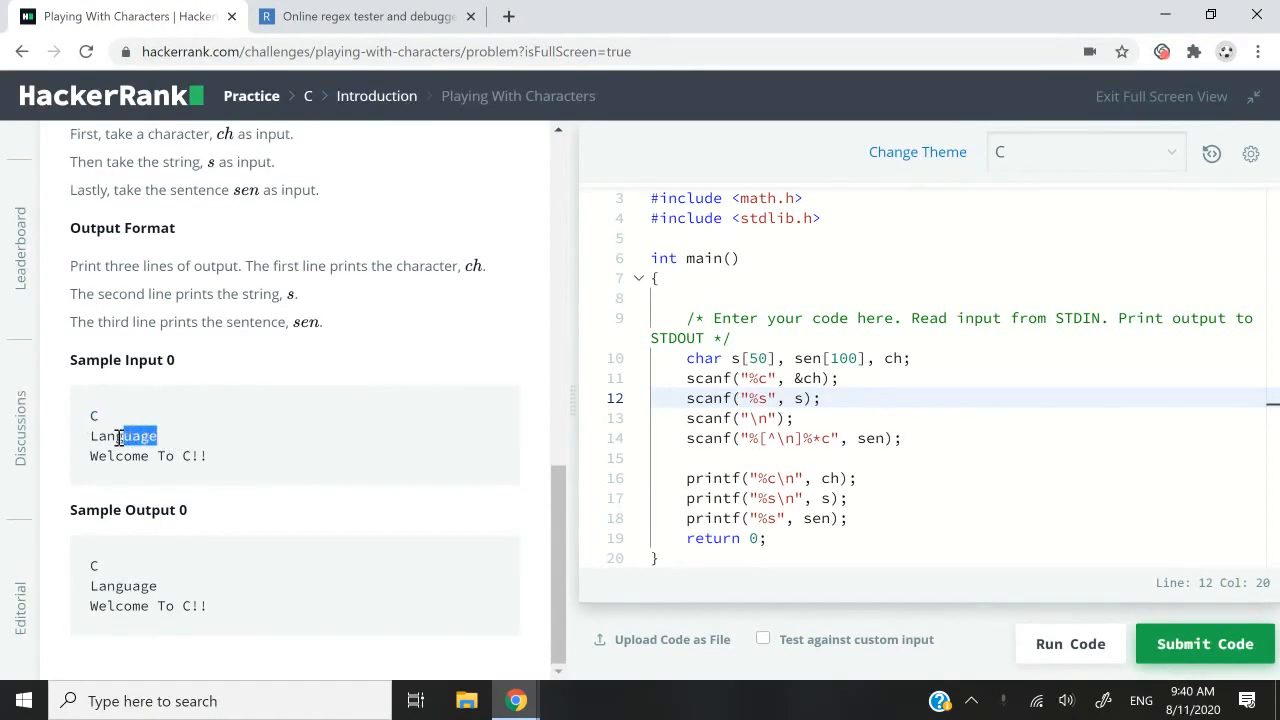
double_click(123, 436)
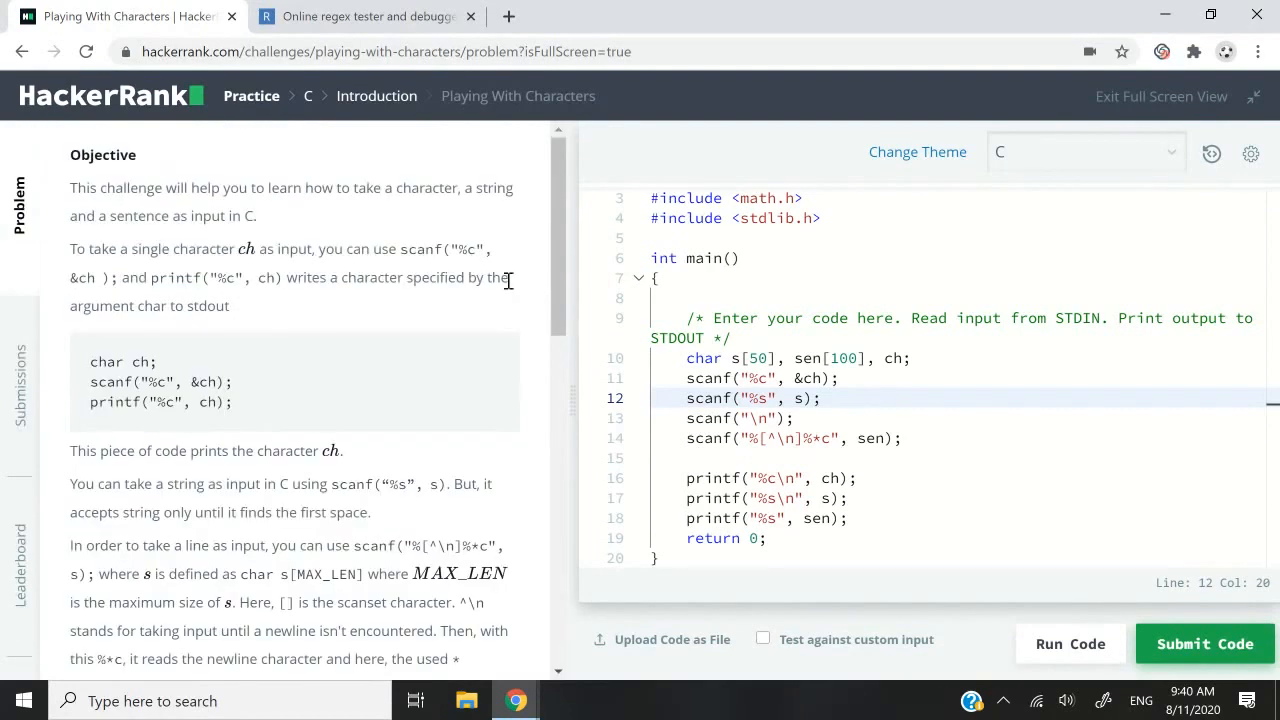
scroll("down", 3)
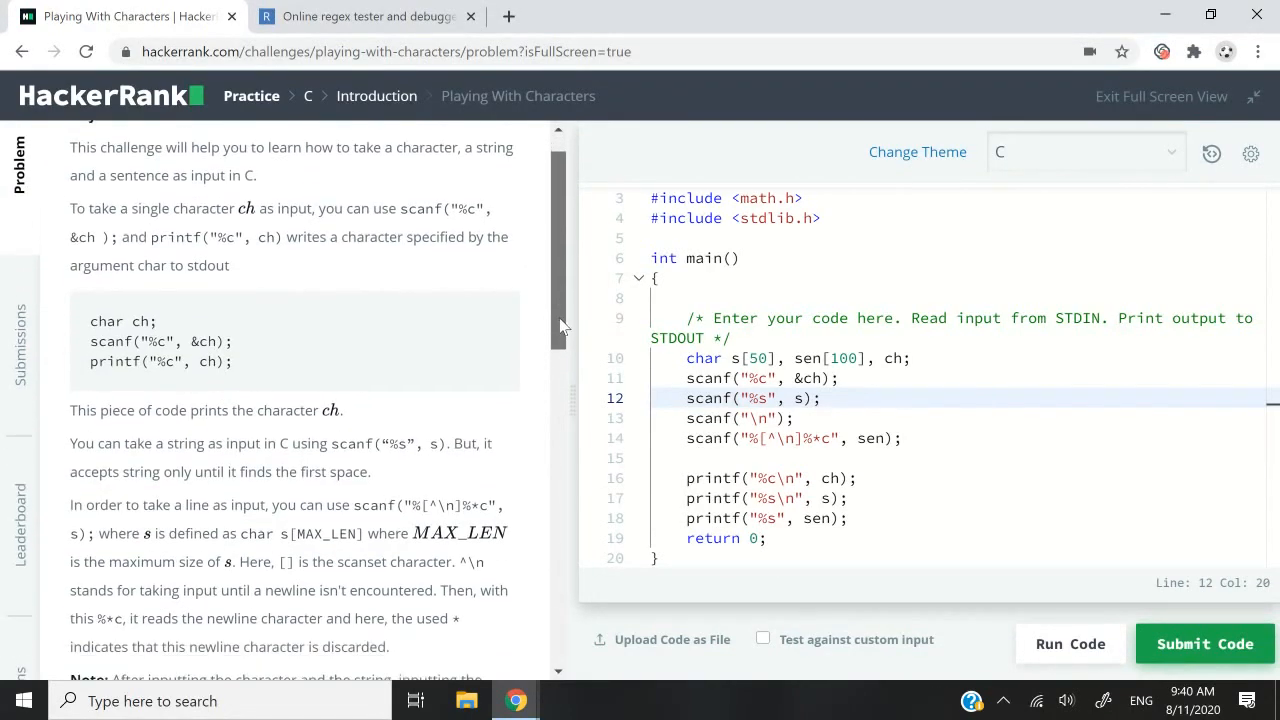
scroll("down", 3)
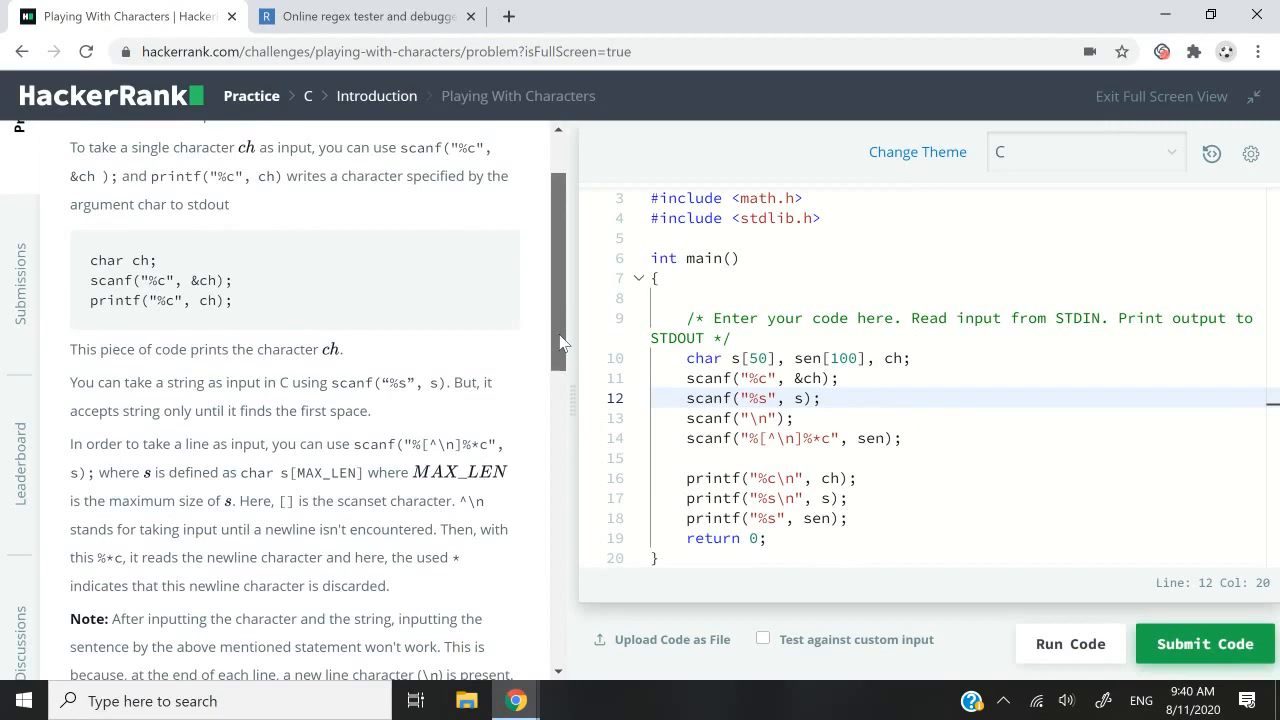
scroll("down", 3)
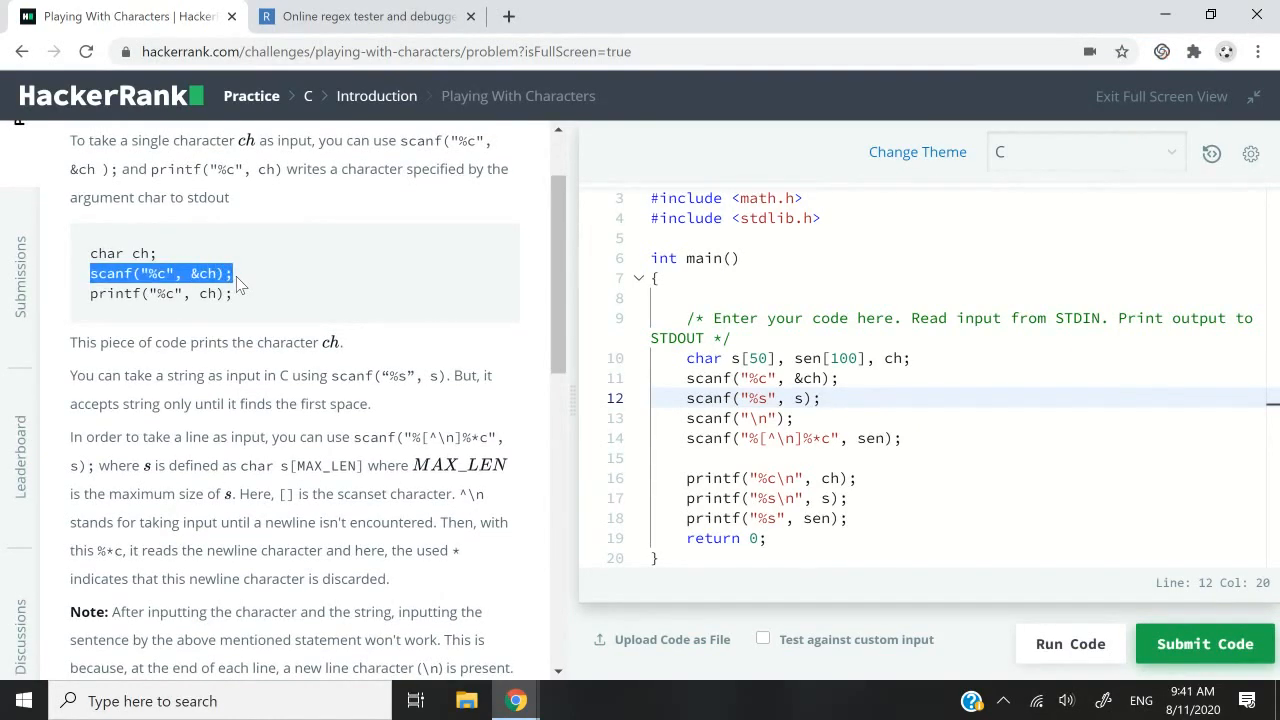
left_click(359, 318)
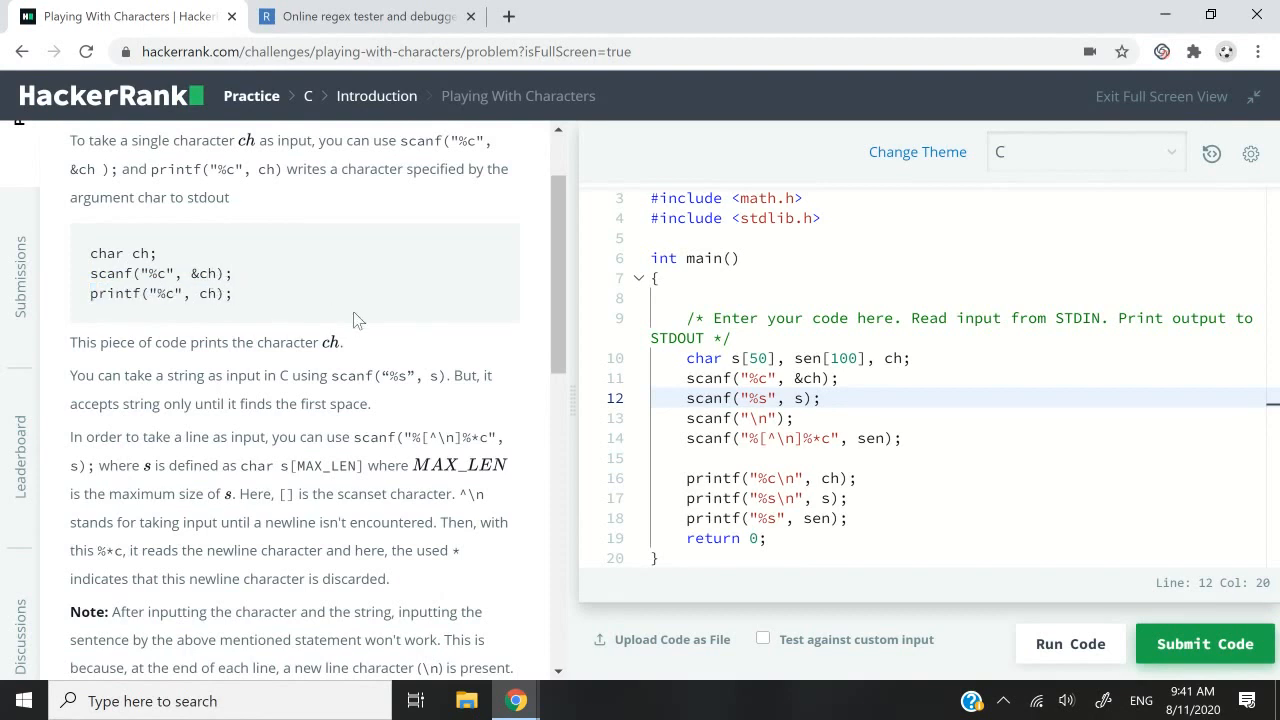
double_click(160, 273)
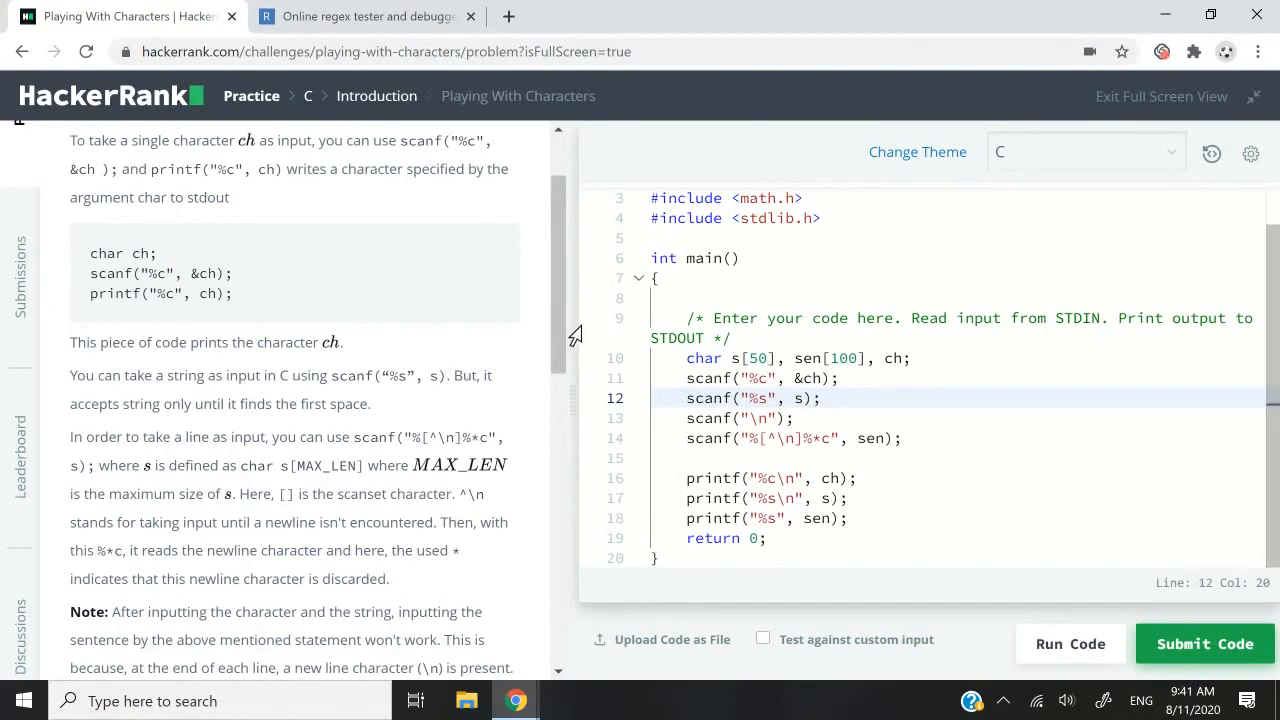
- Mark the %s specifier and the note that it stops at the first space
scroll("down", 3)
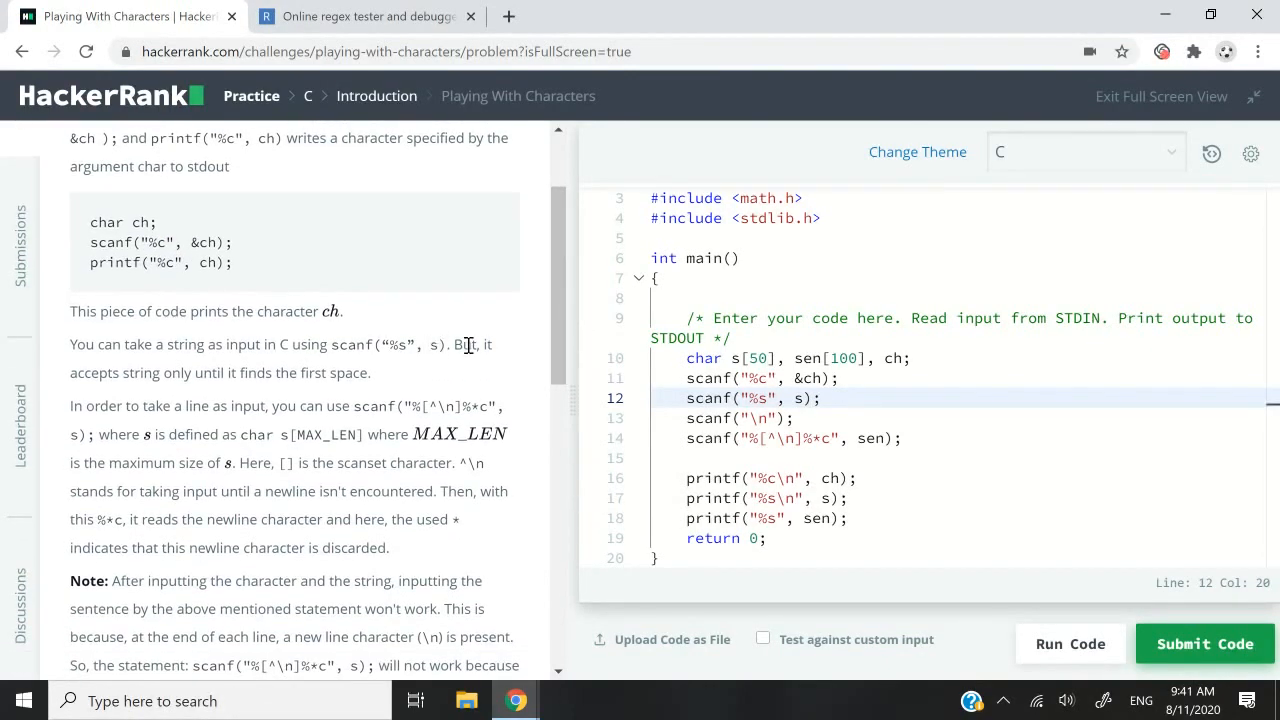
scroll("down", 3)
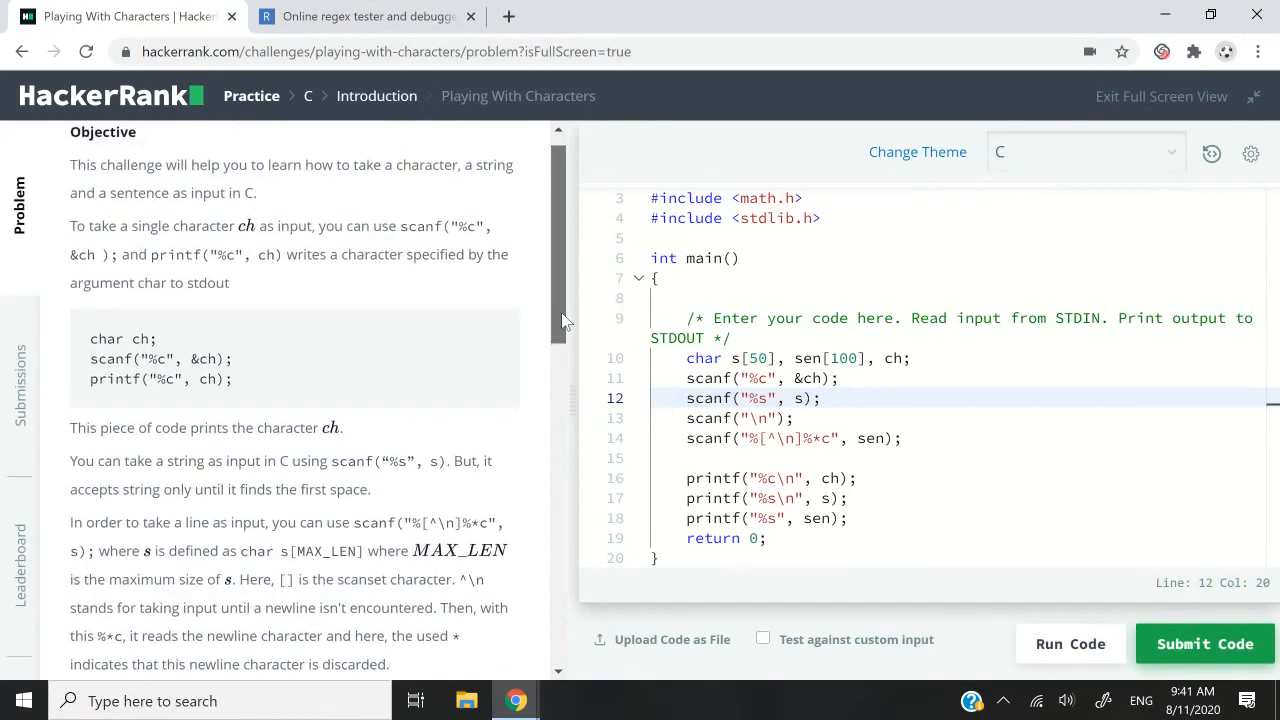
scroll("down", 3)
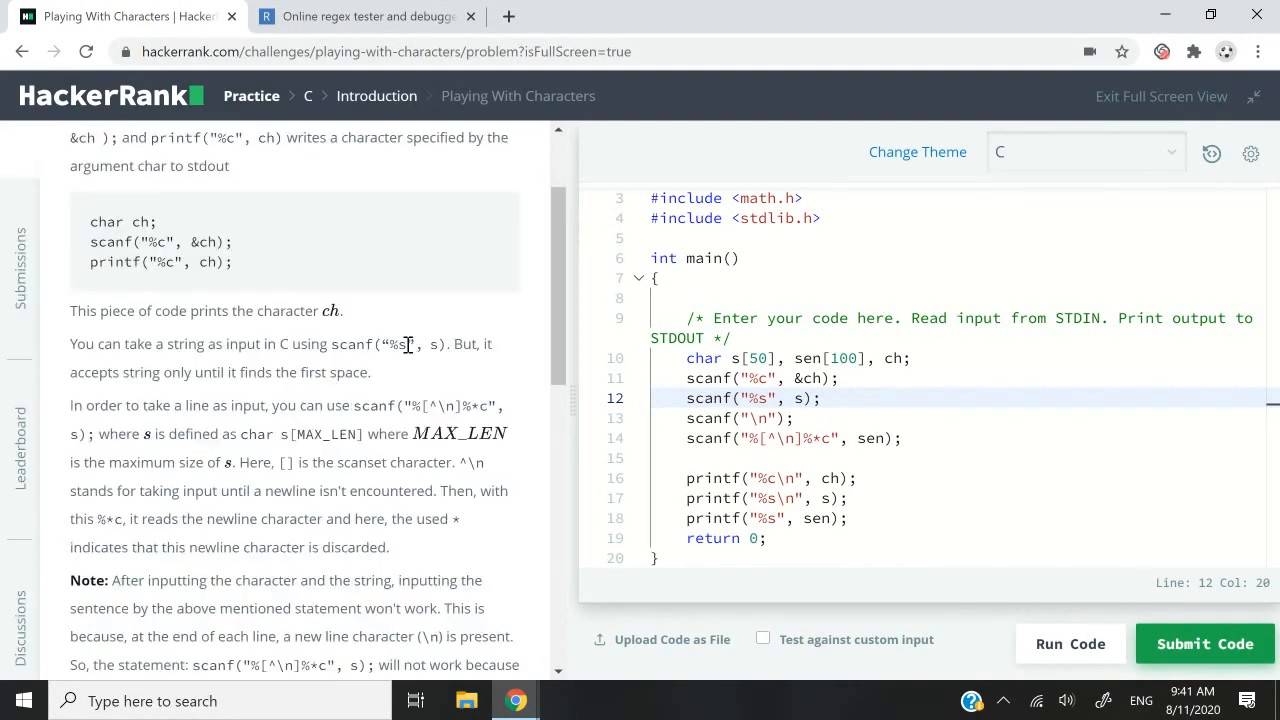
double_click(397, 343)
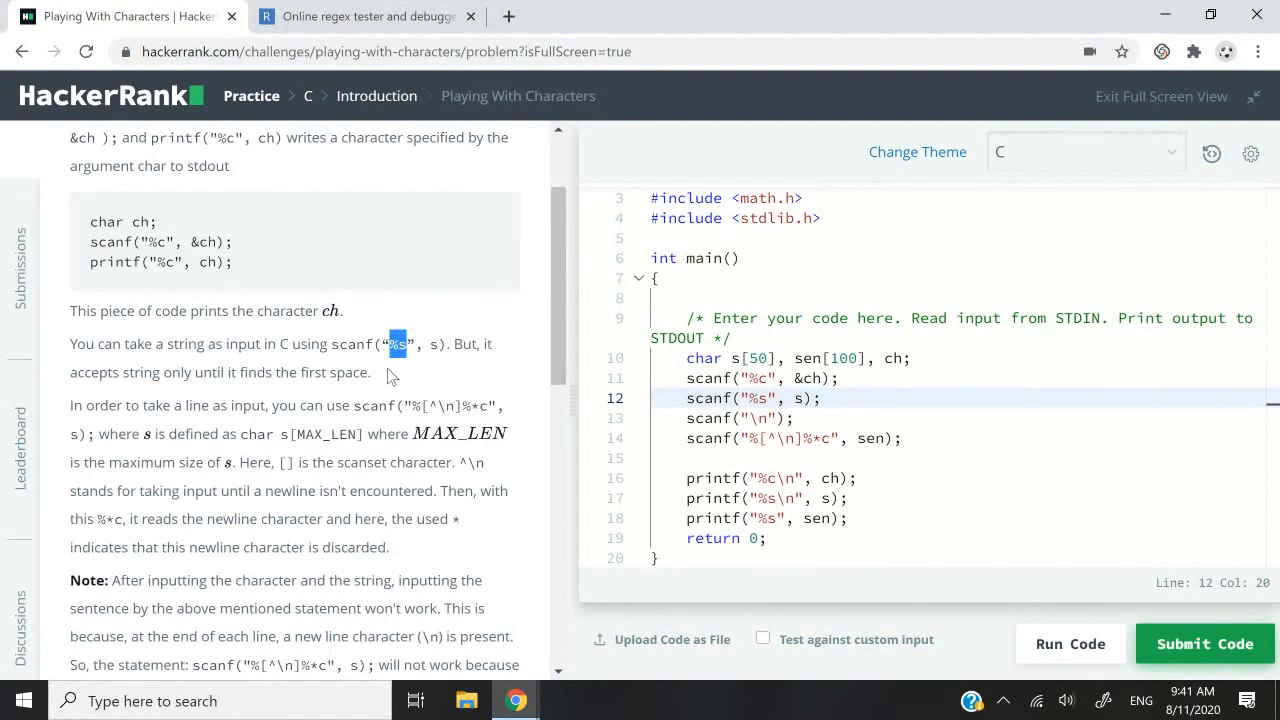
mouse_move(497, 374)
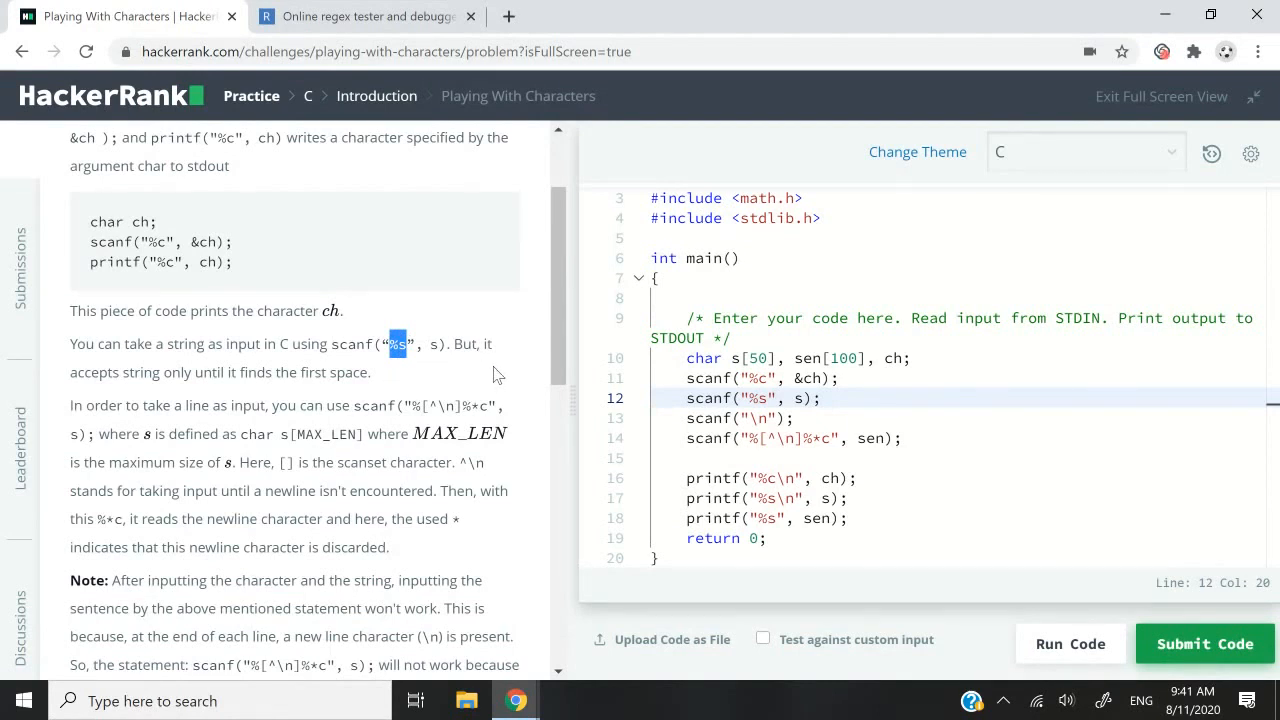
scroll("down", 3)
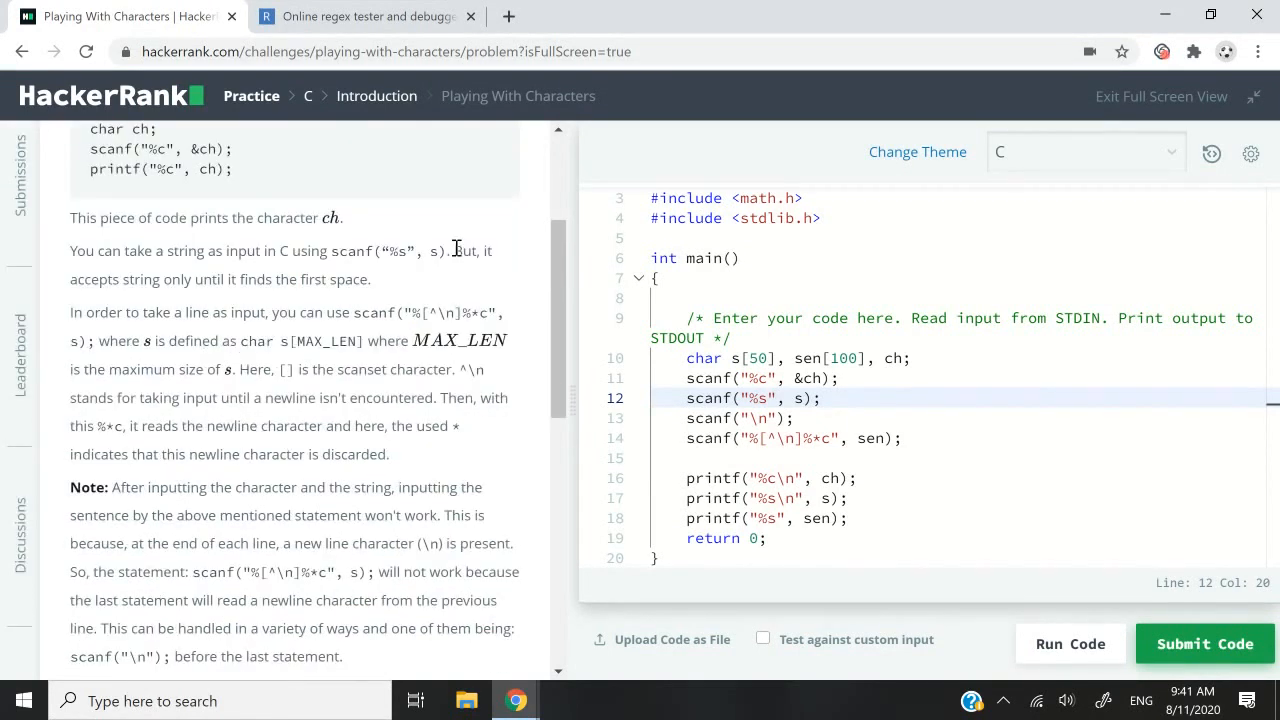
left_click_drag(448, 250, 368, 279)
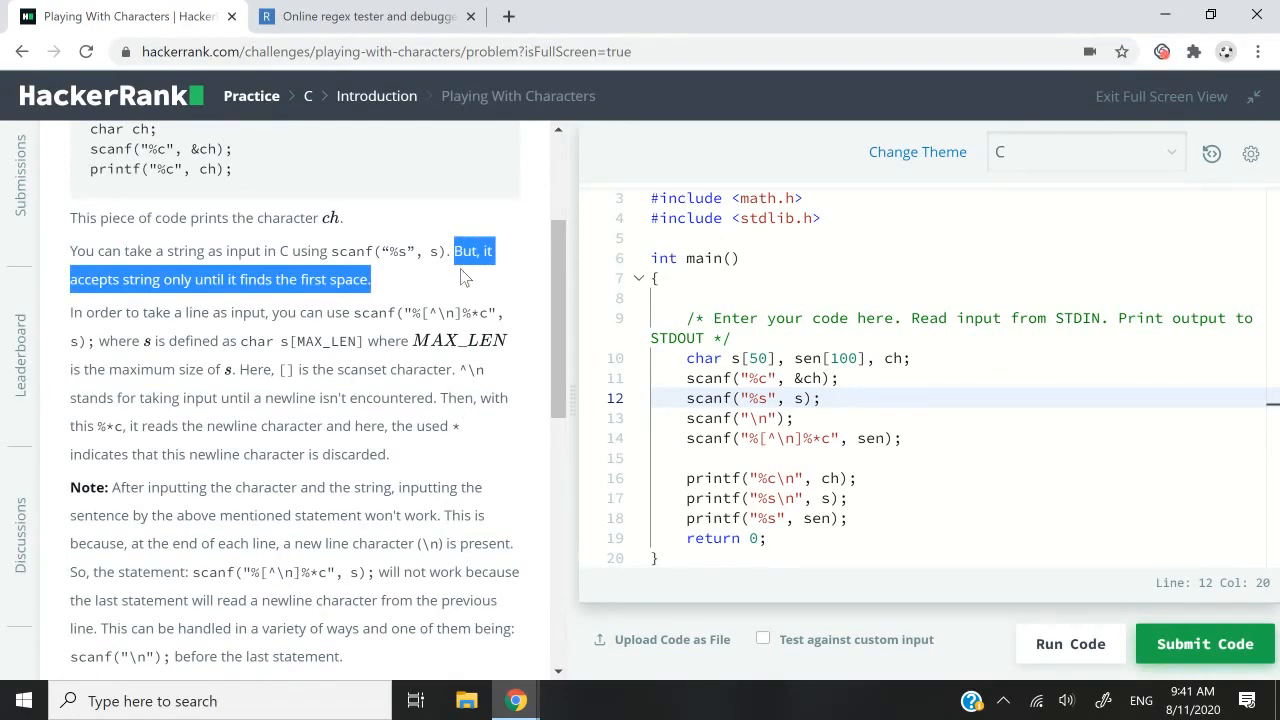
left_click(420, 285)
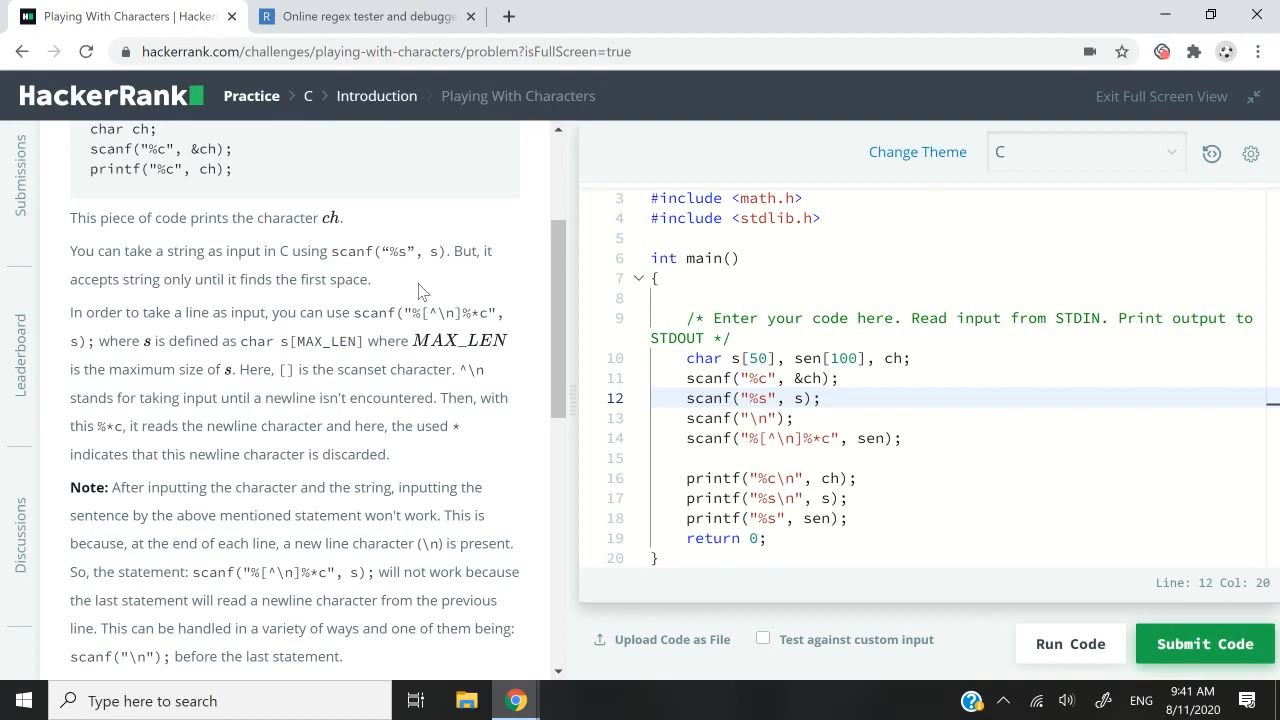
mouse_move(457, 295)
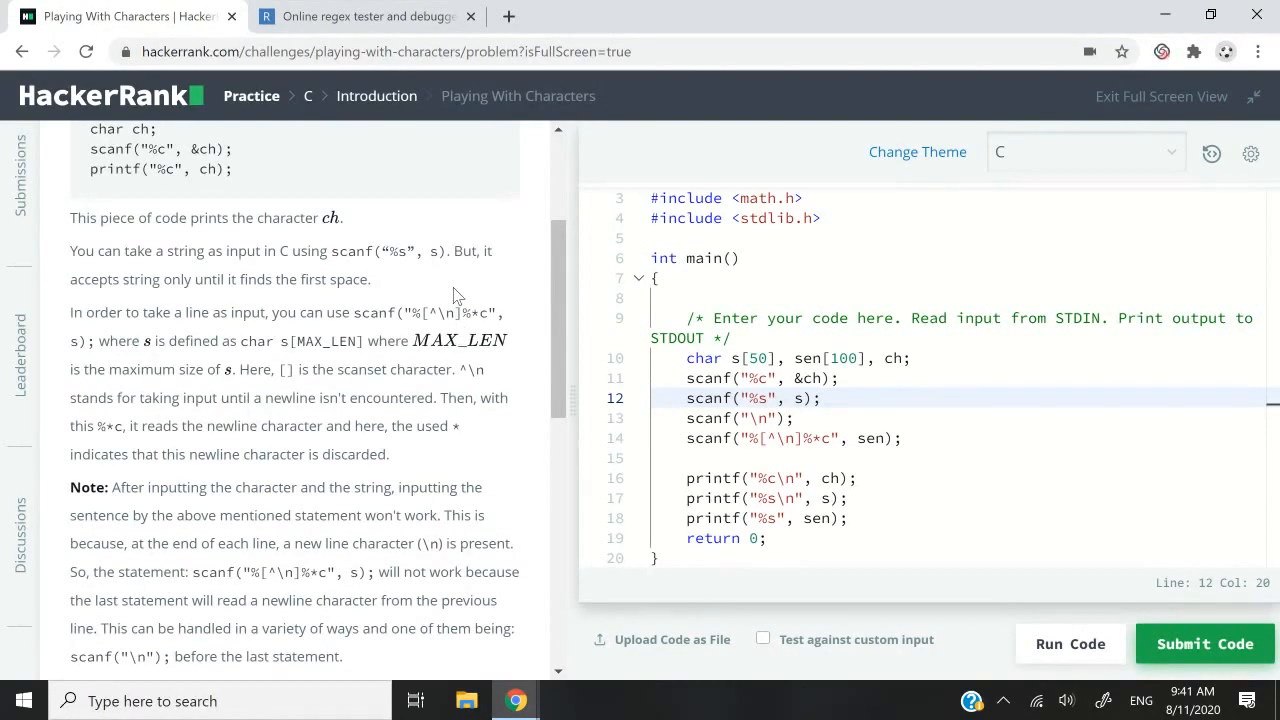
mouse_move(405, 243)
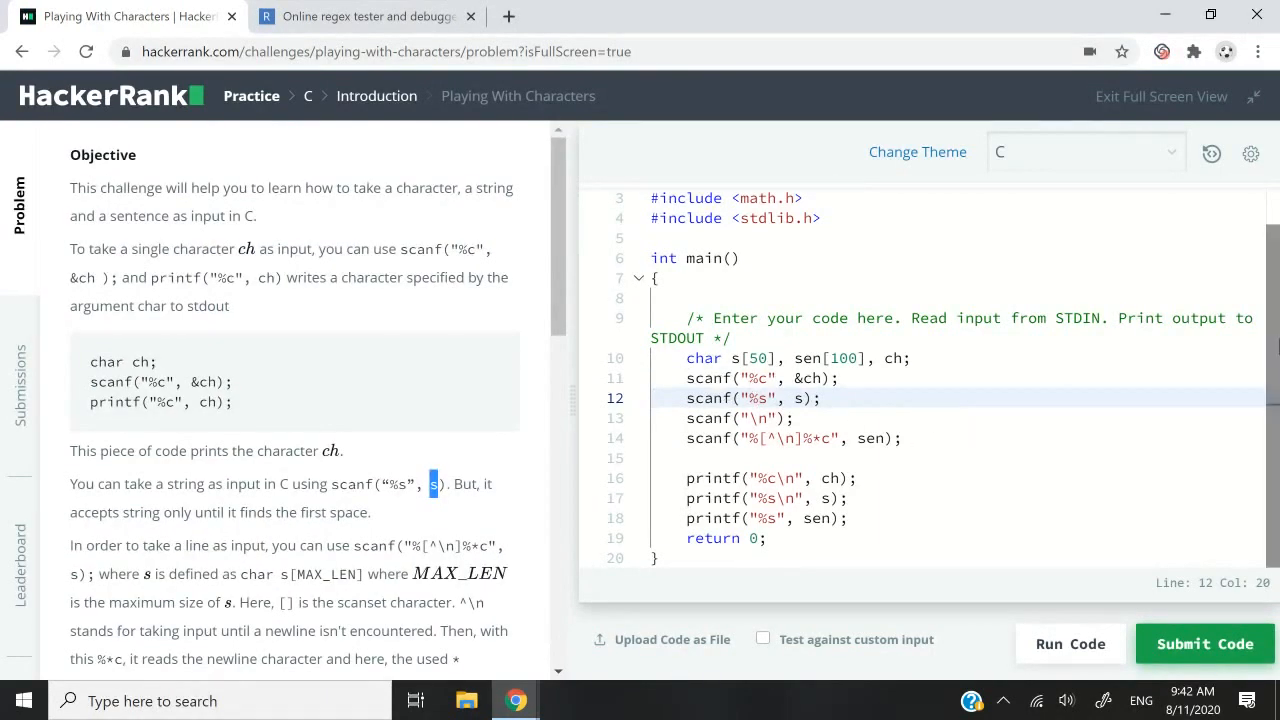
mouse_move(704, 330)
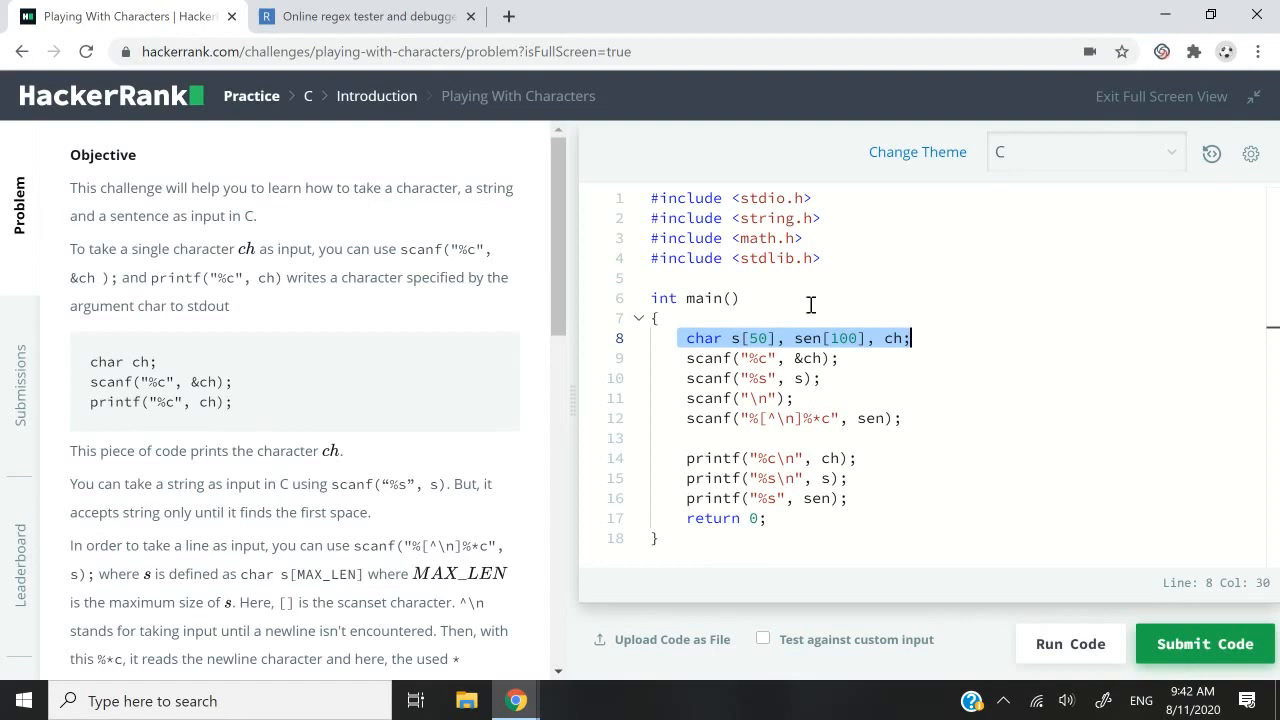
- Inspect the char declarations of string s and character ch in main
left_click(656, 318)
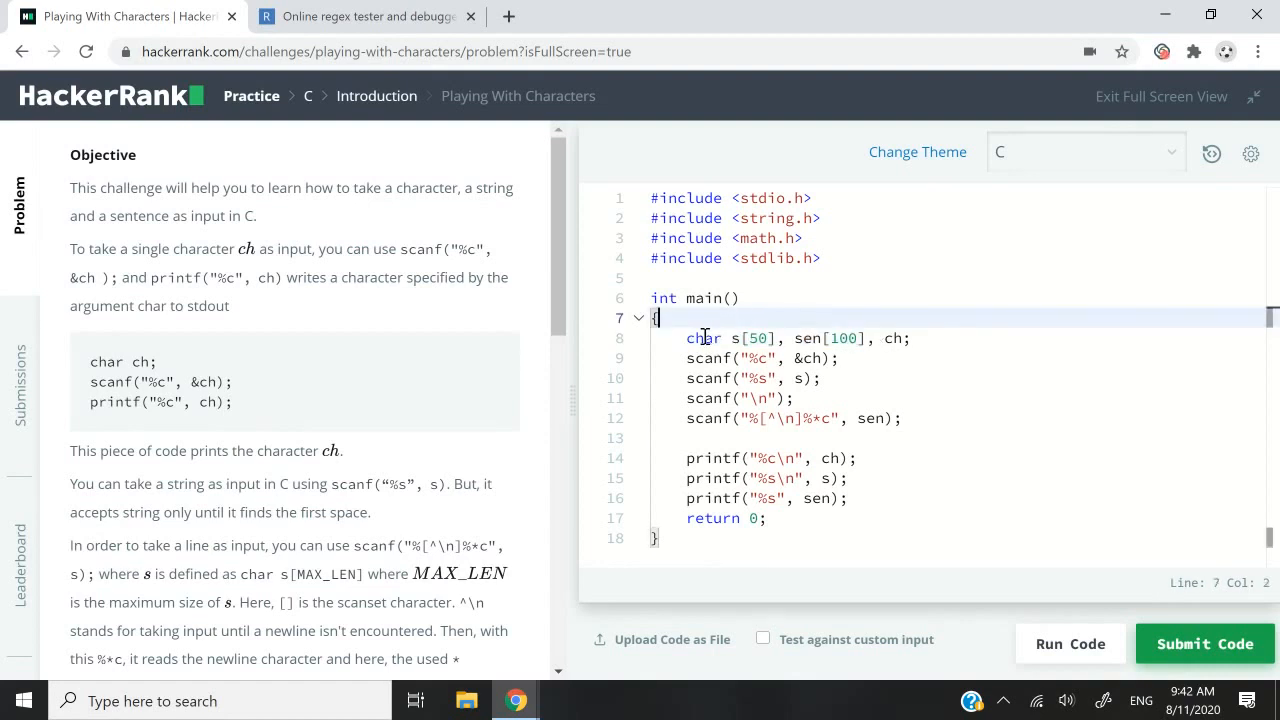
left_click(688, 338)
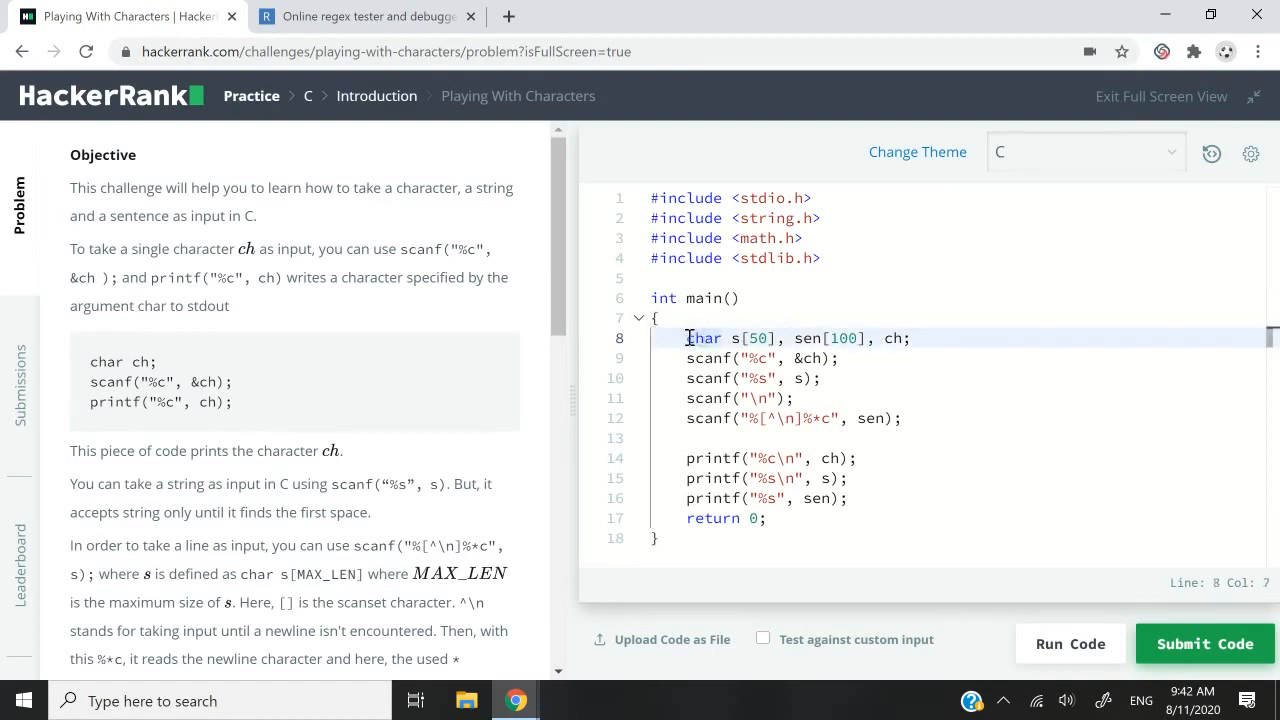
left_click(735, 338)
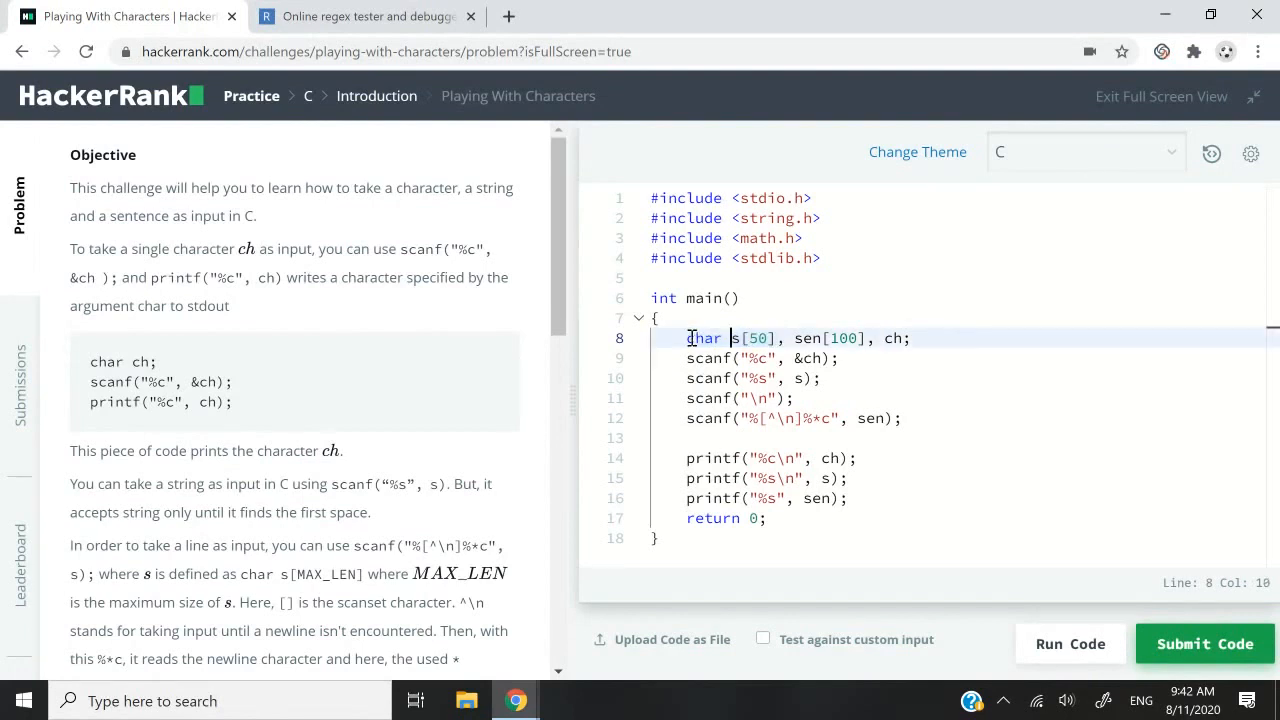
double_click(701, 338)
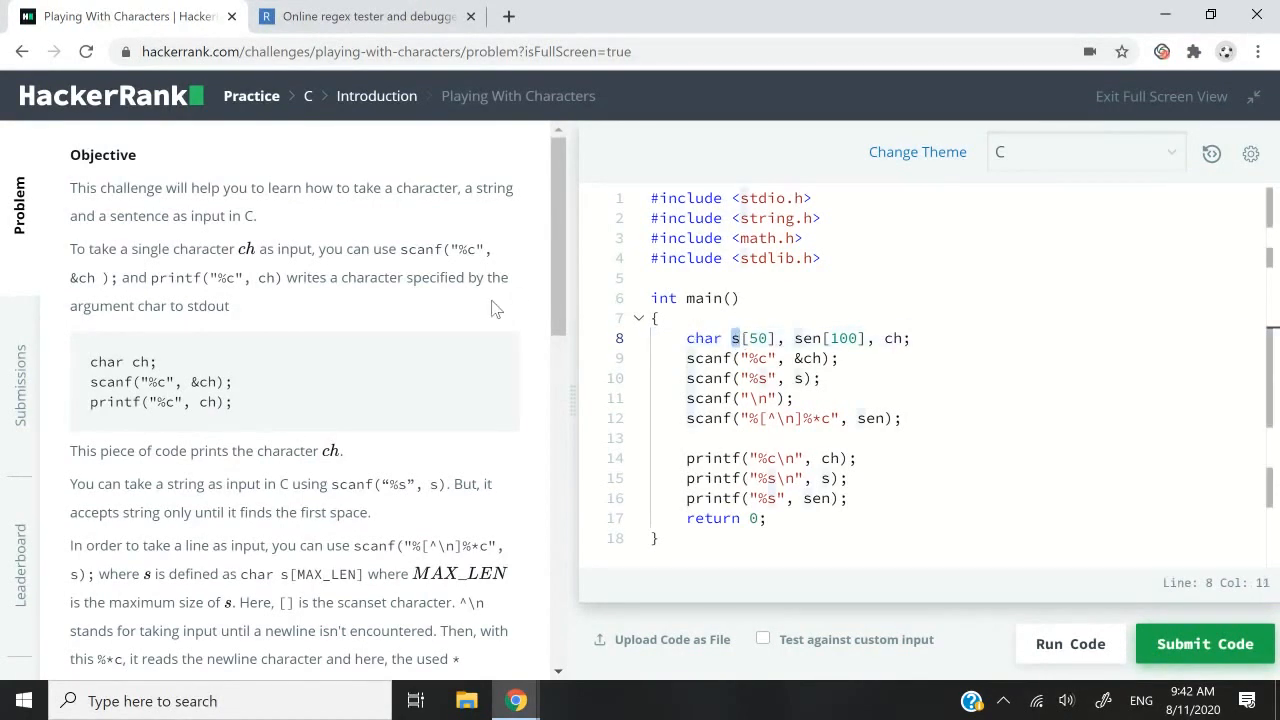
double_click(760, 338)
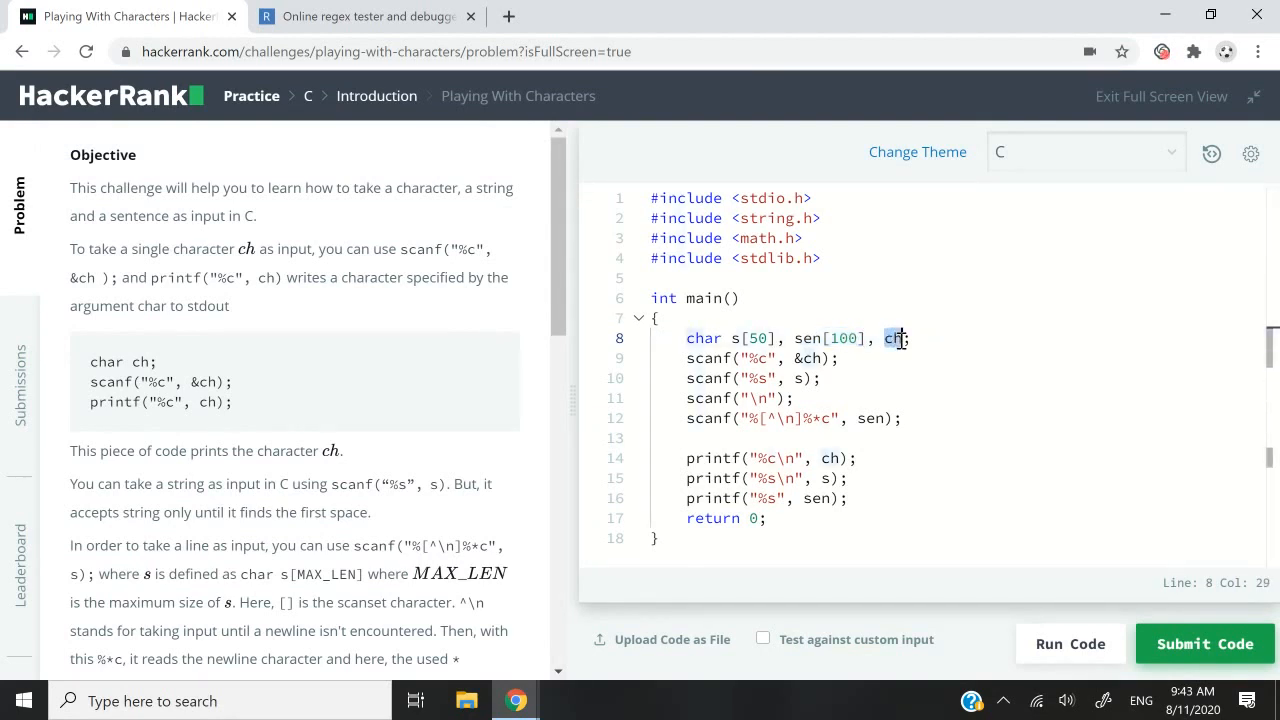
double_click(894, 338)
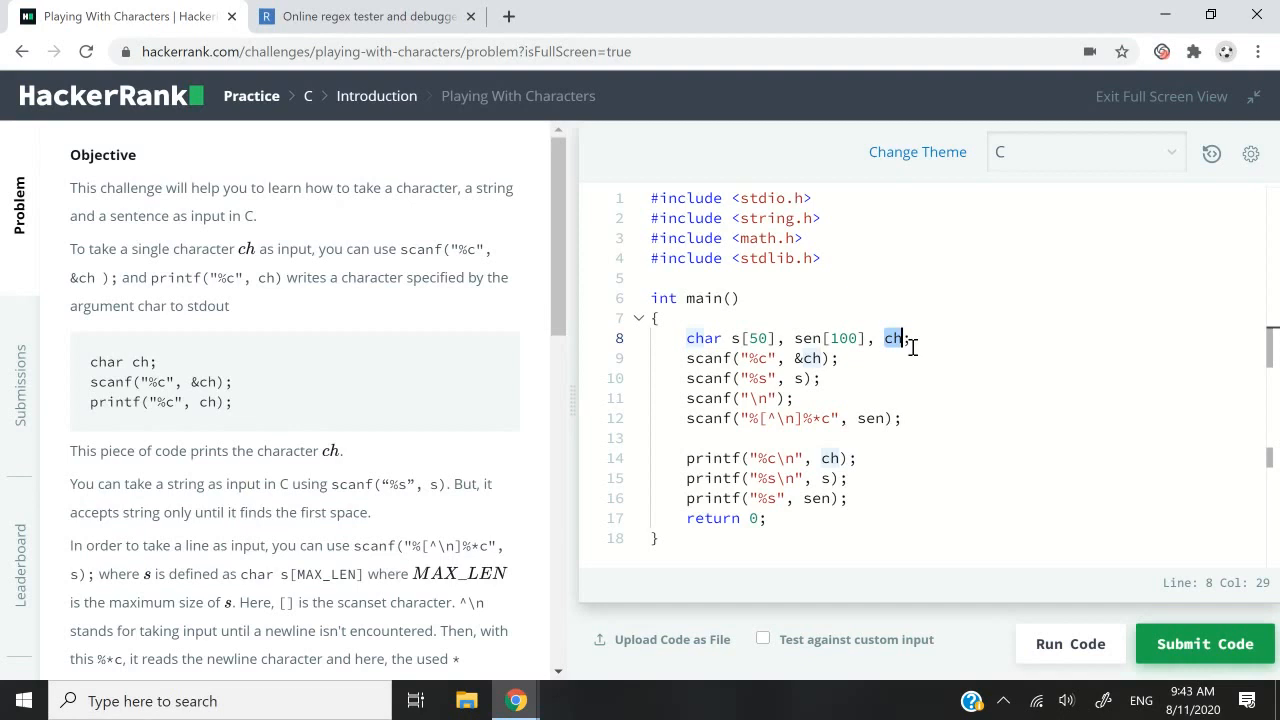
left_click(901, 338)
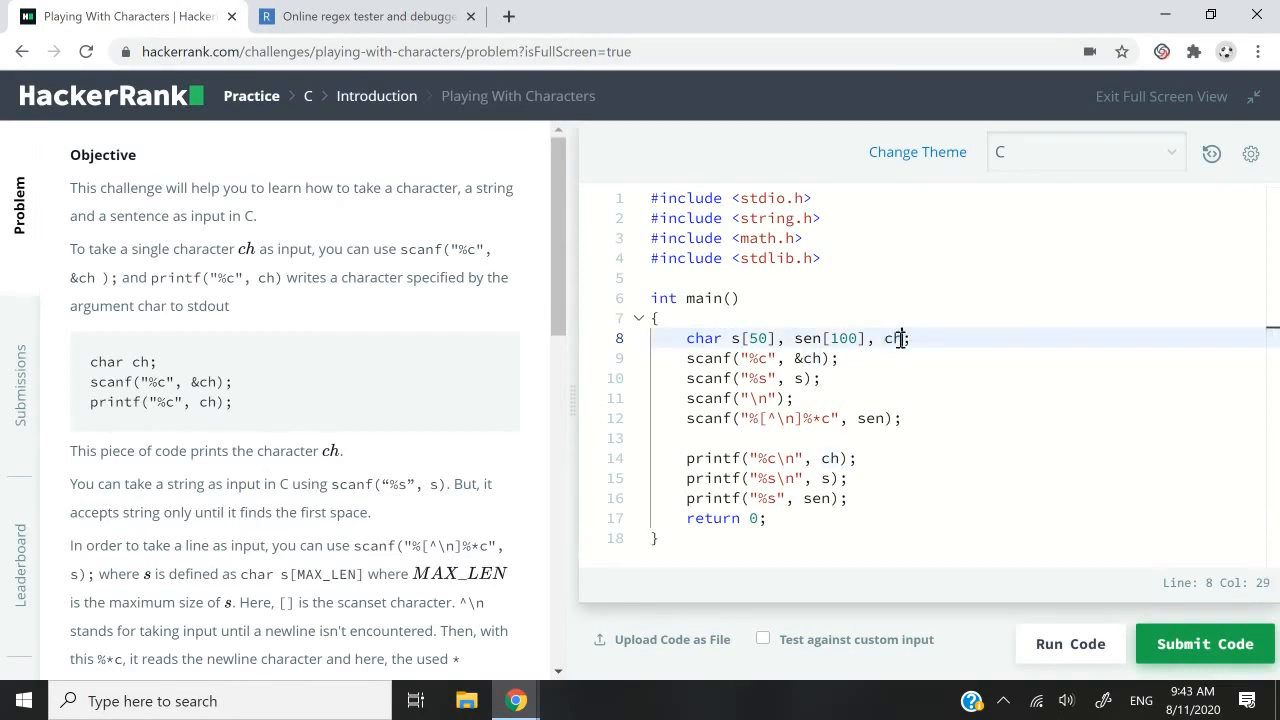
type("[]")
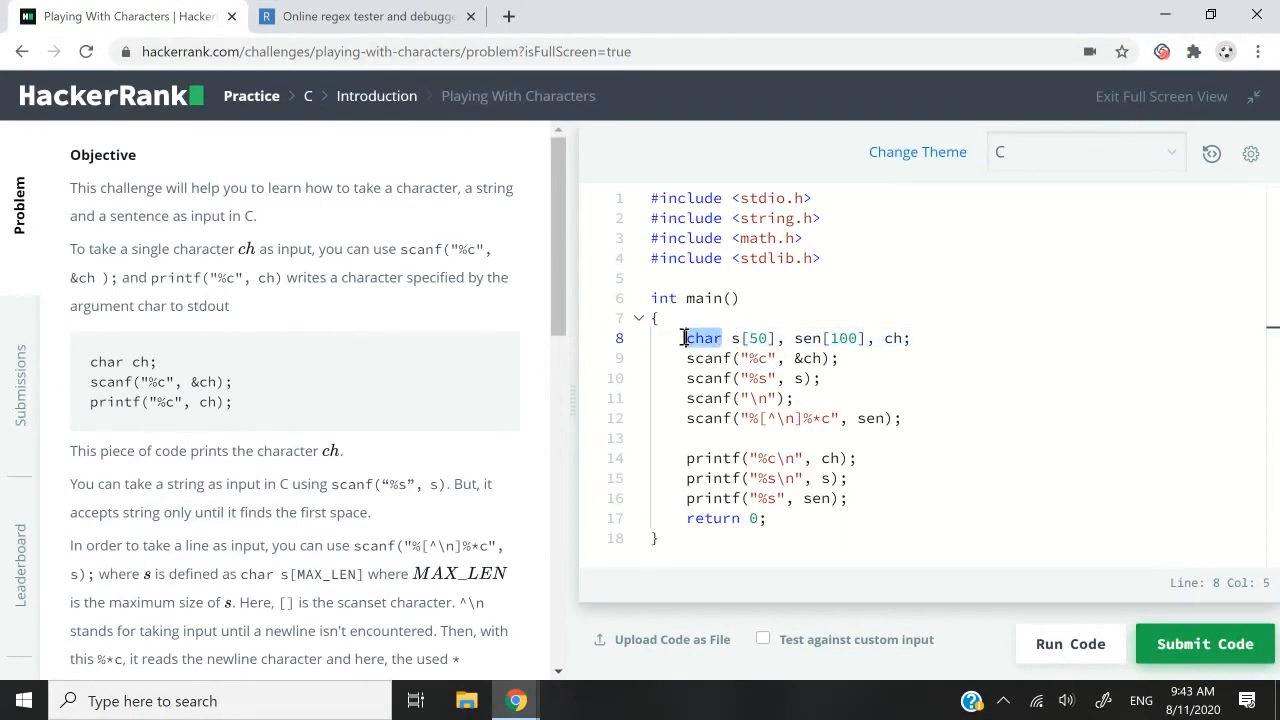
- Inspect the scanf lines reading ch, the string and the newline-terminated sentence
left_click(690, 358)
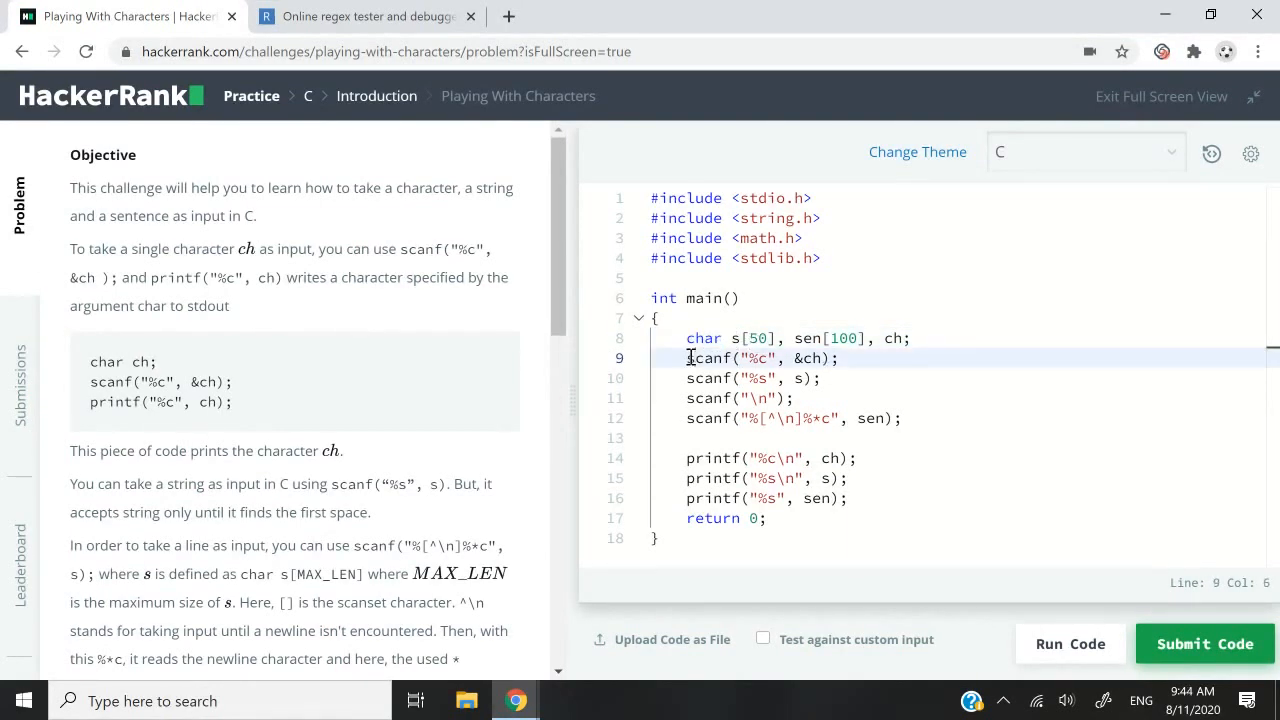
left_click(751, 358)
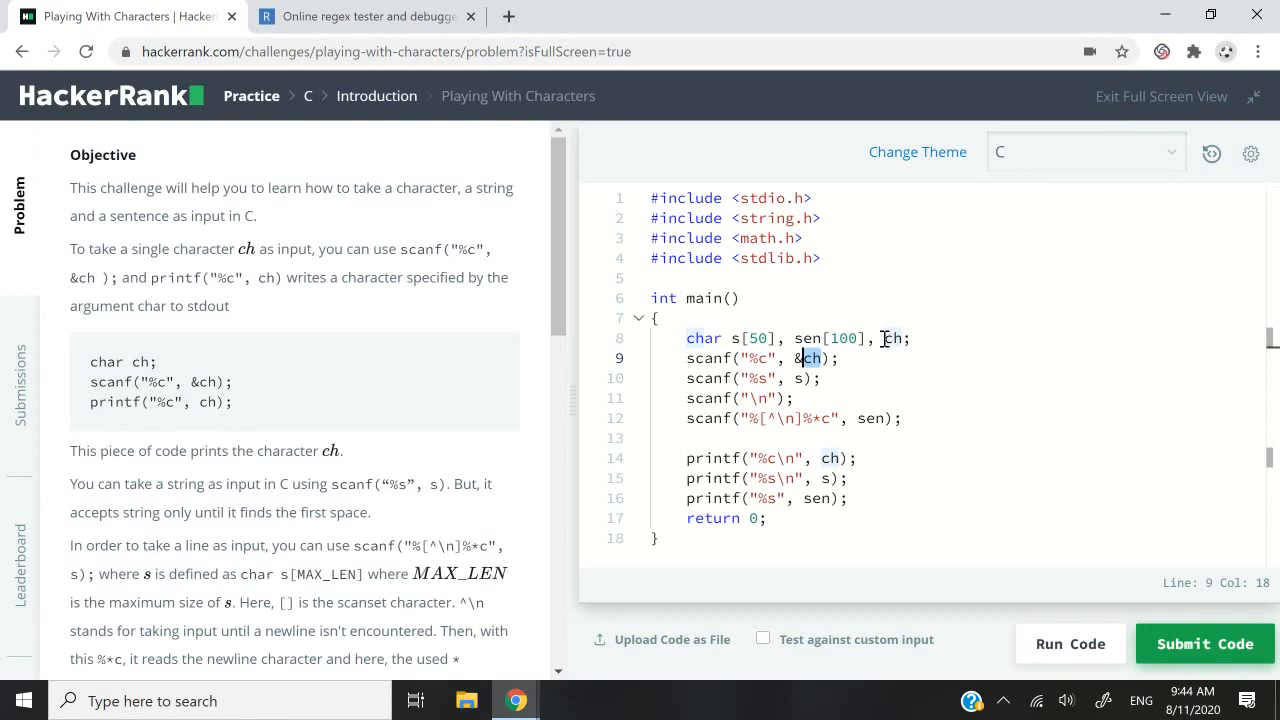
double_click(893, 338)
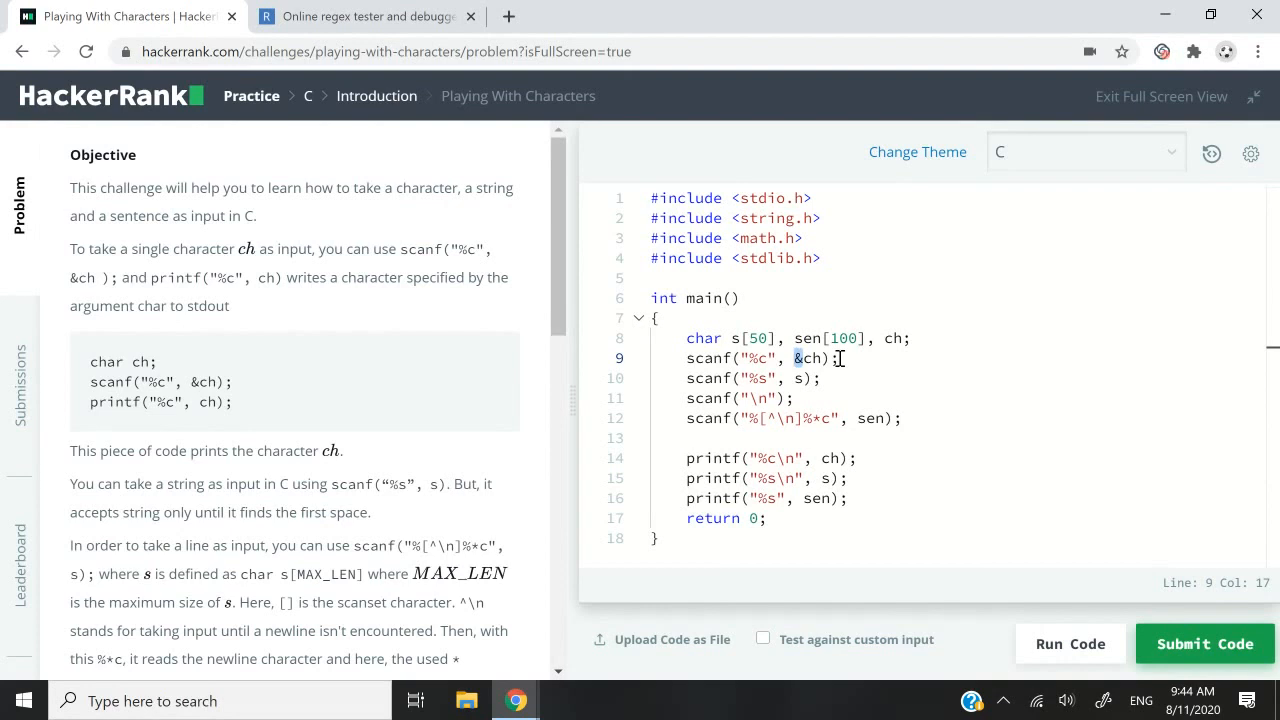
double_click(758, 358)
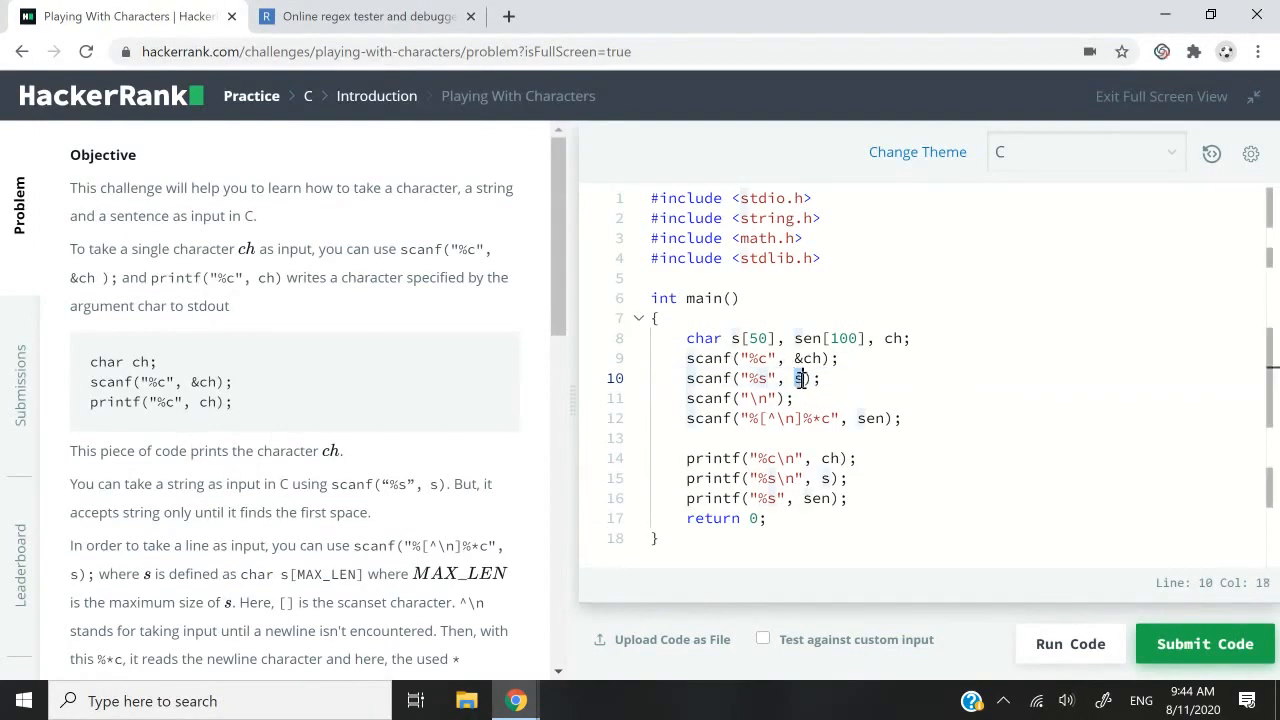
left_click(810, 378)
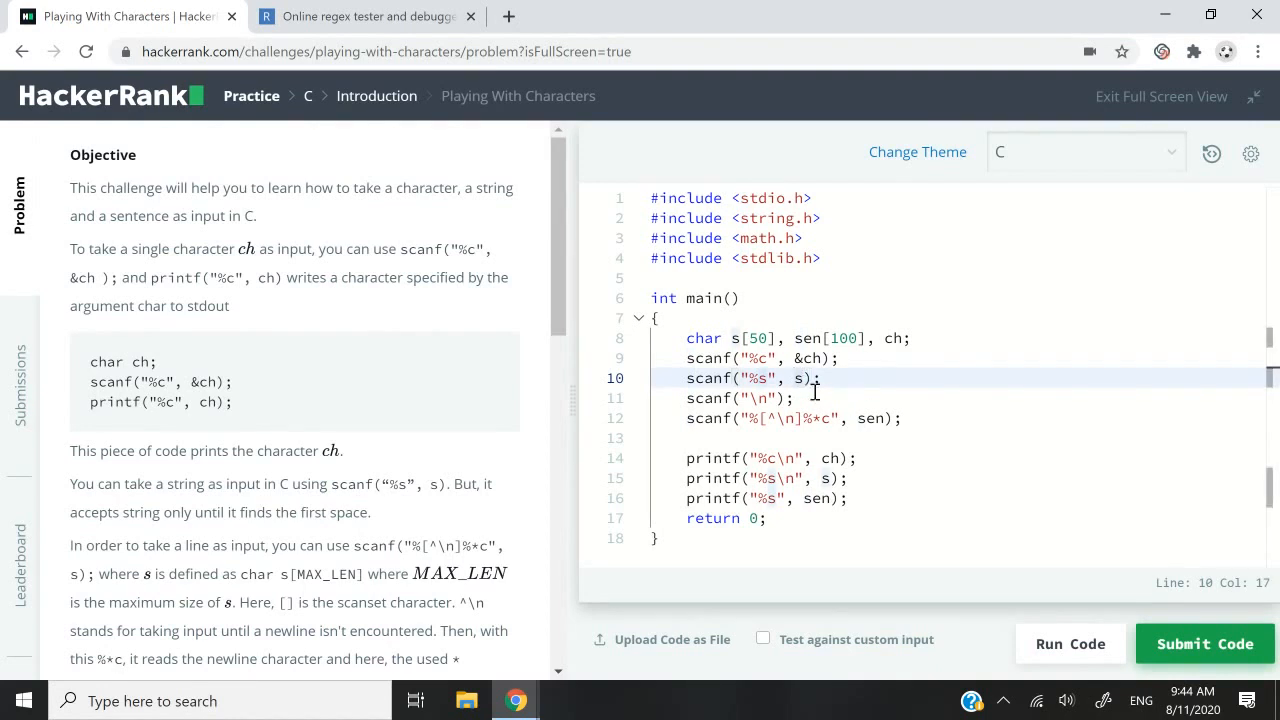
mouse_move(746, 348)
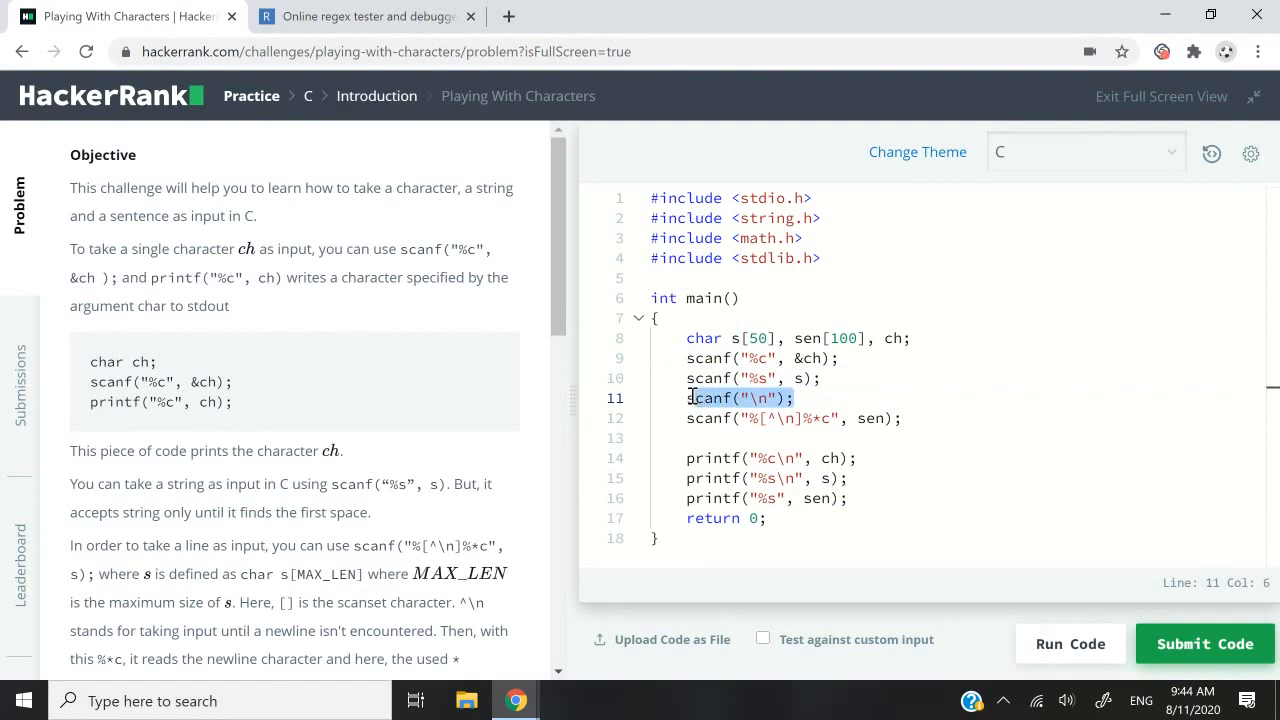
left_click(700, 418)
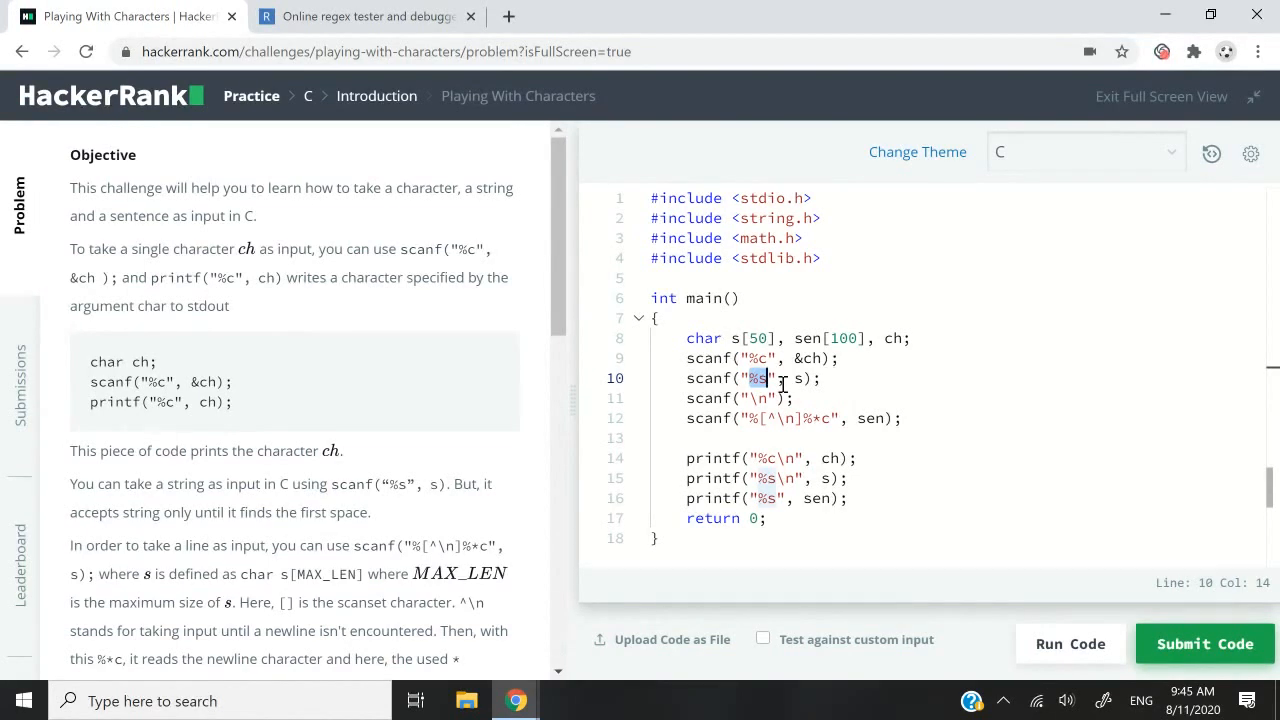
mouse_move(445, 249)
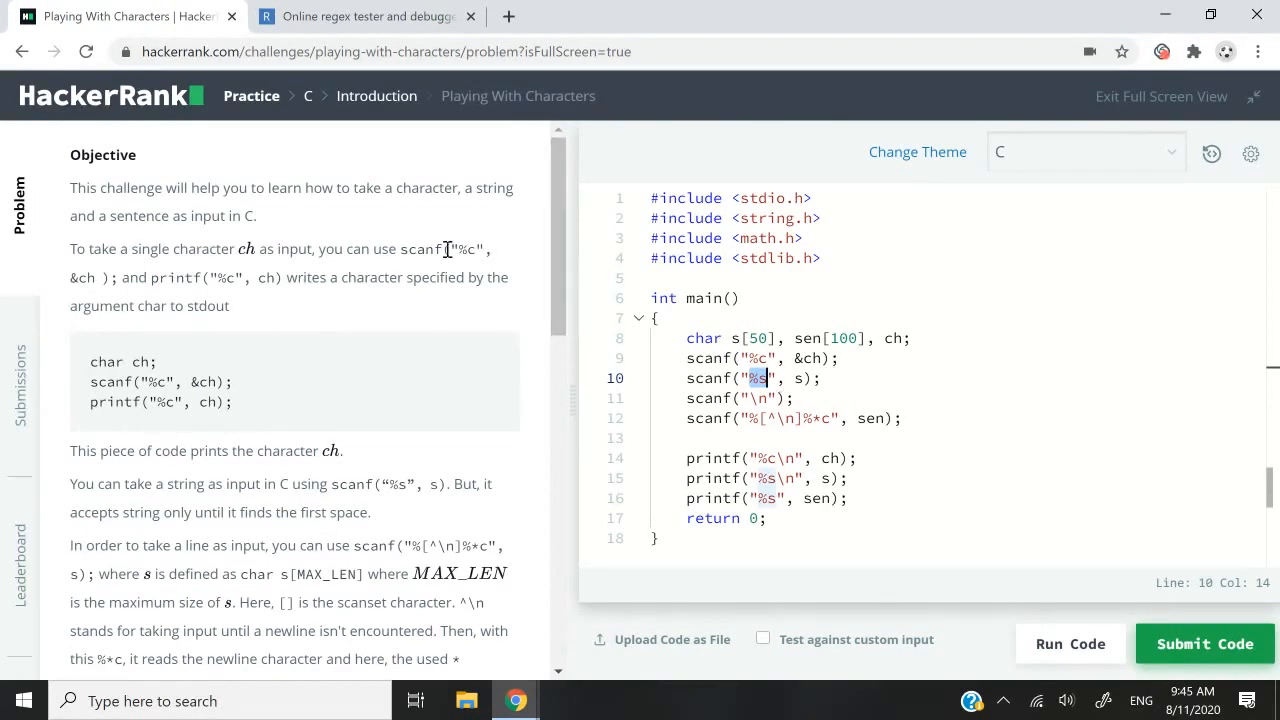
mouse_move(493, 344)
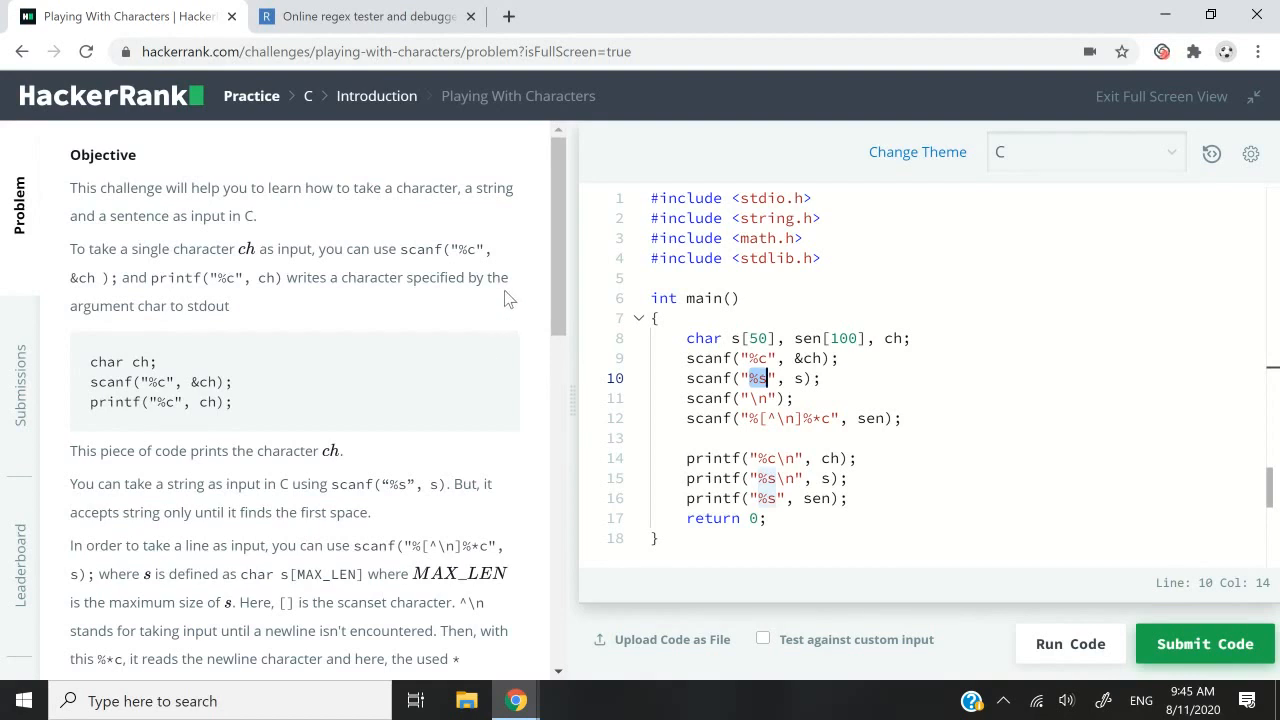
mouse_move(542, 320)
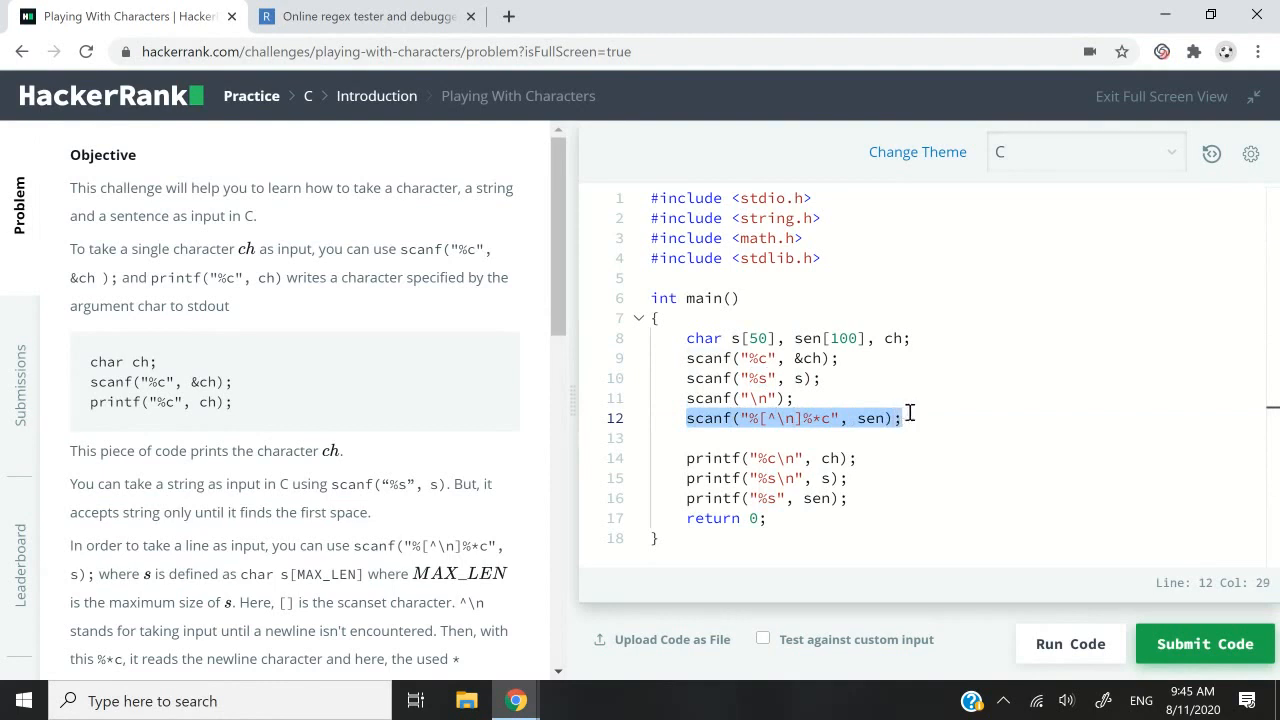
left_click(770, 418)
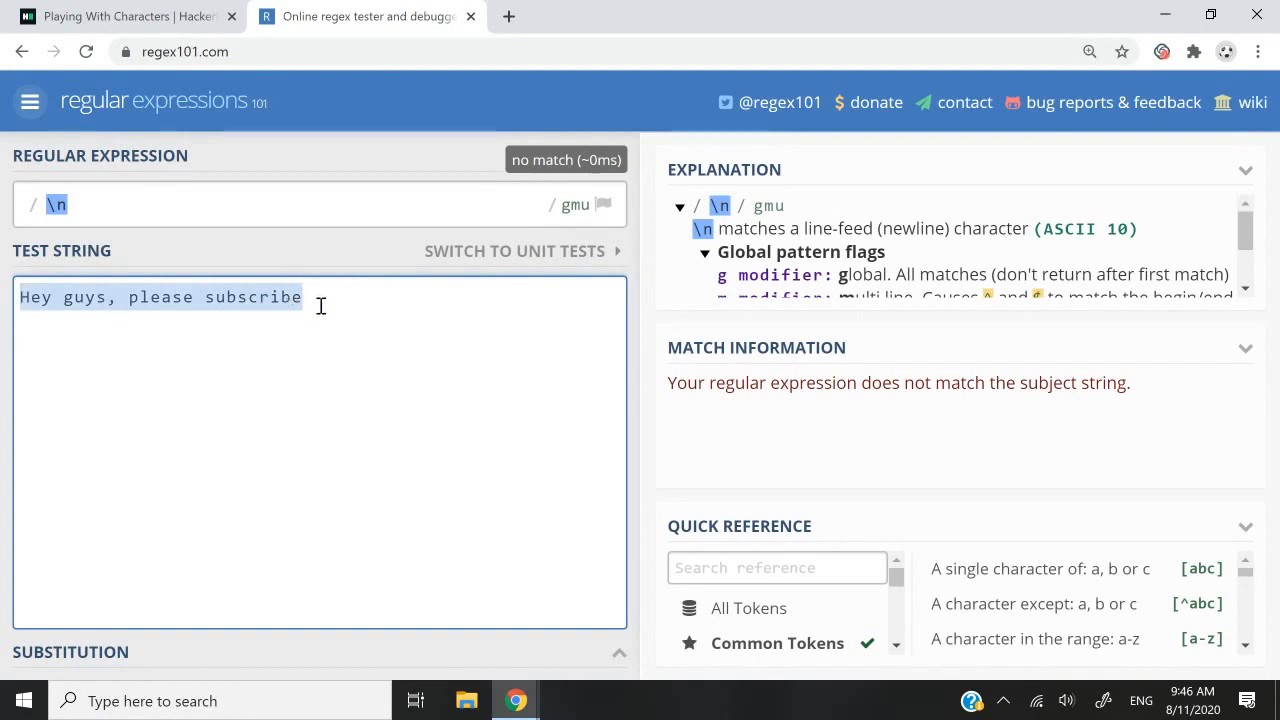
- Break the regex101 test string before 'please' so \n matches at 10–11
left_click(60, 205)
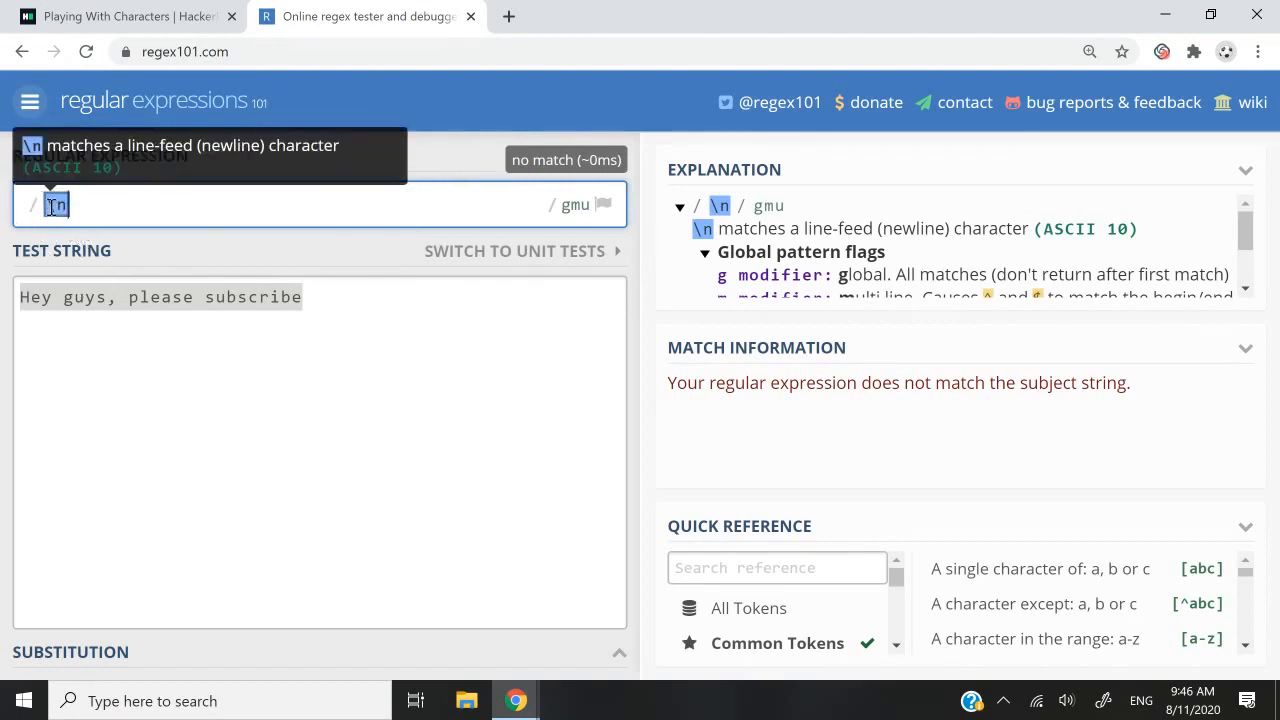
mouse_move(91, 205)
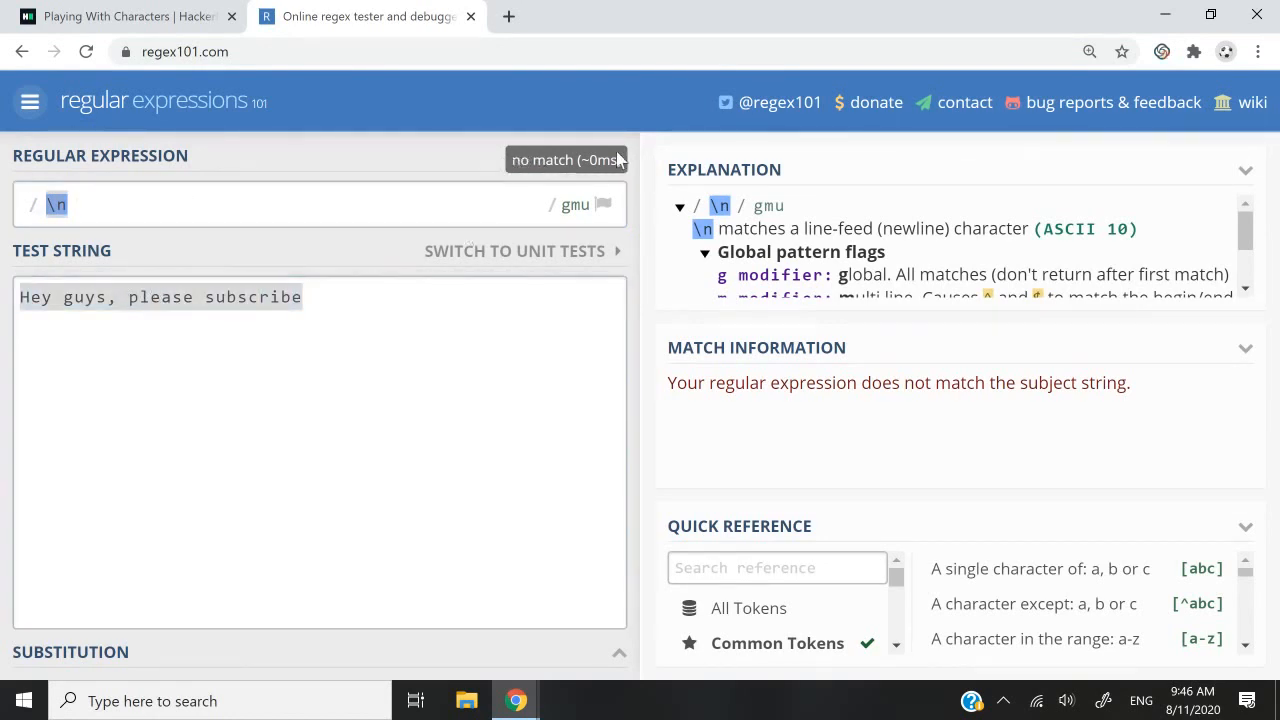
left_click(136, 297)
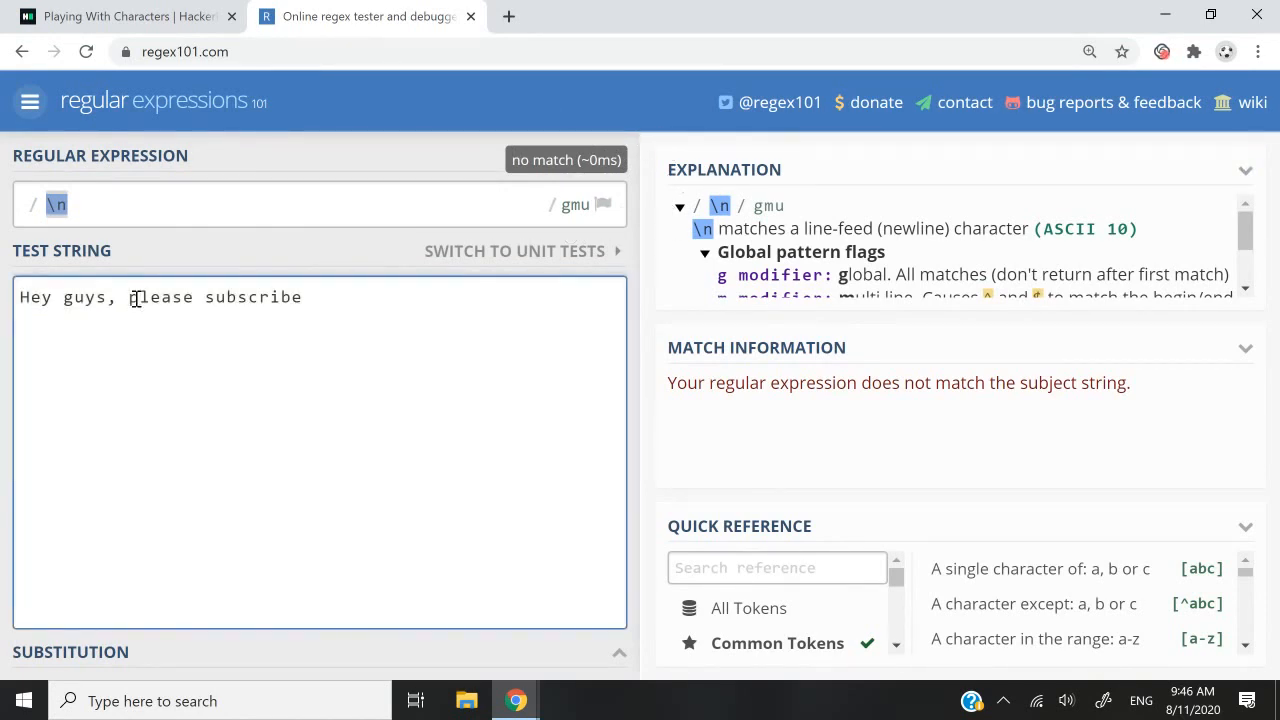
key("Enter")
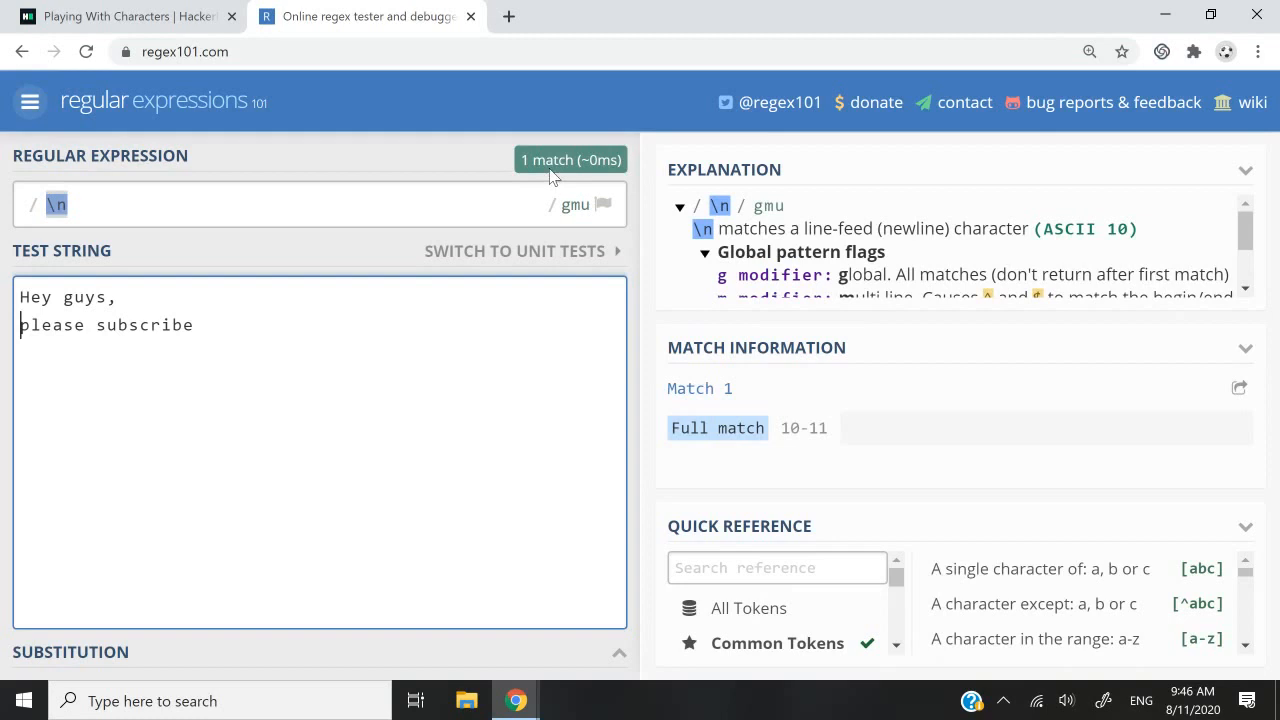
mouse_move(782, 434)
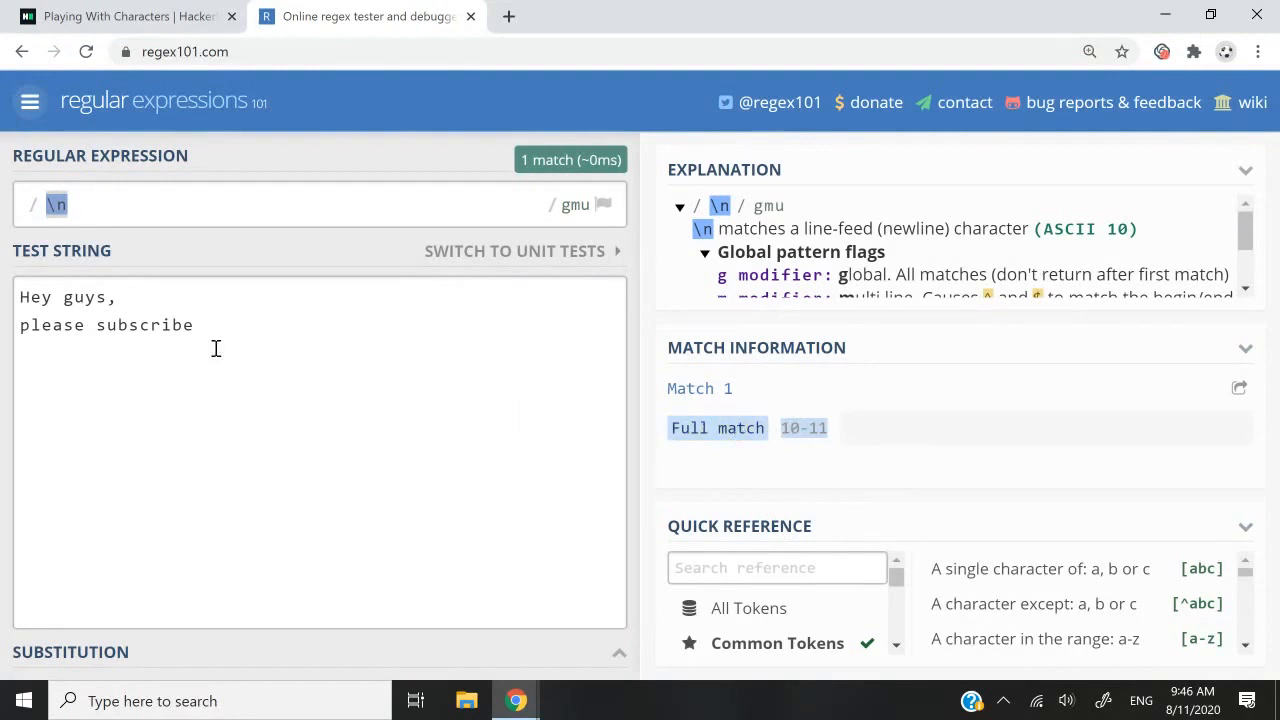
left_click(184, 303)
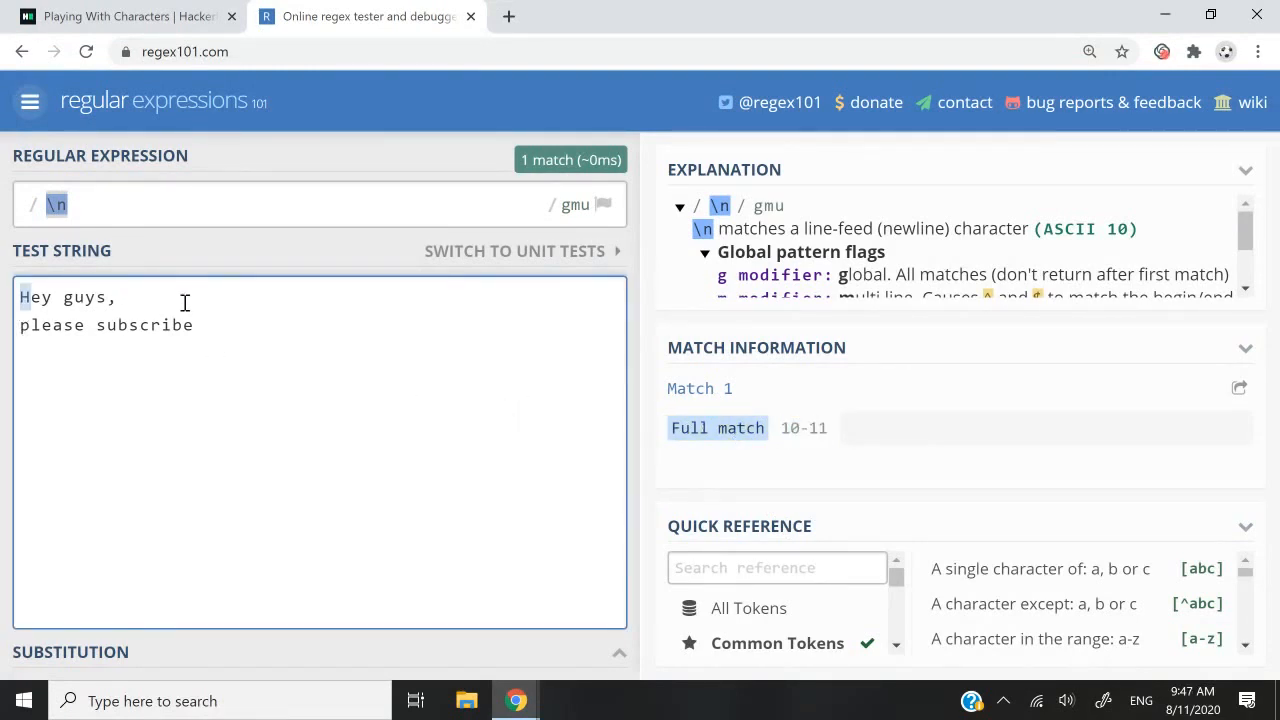
double_click(34, 297)
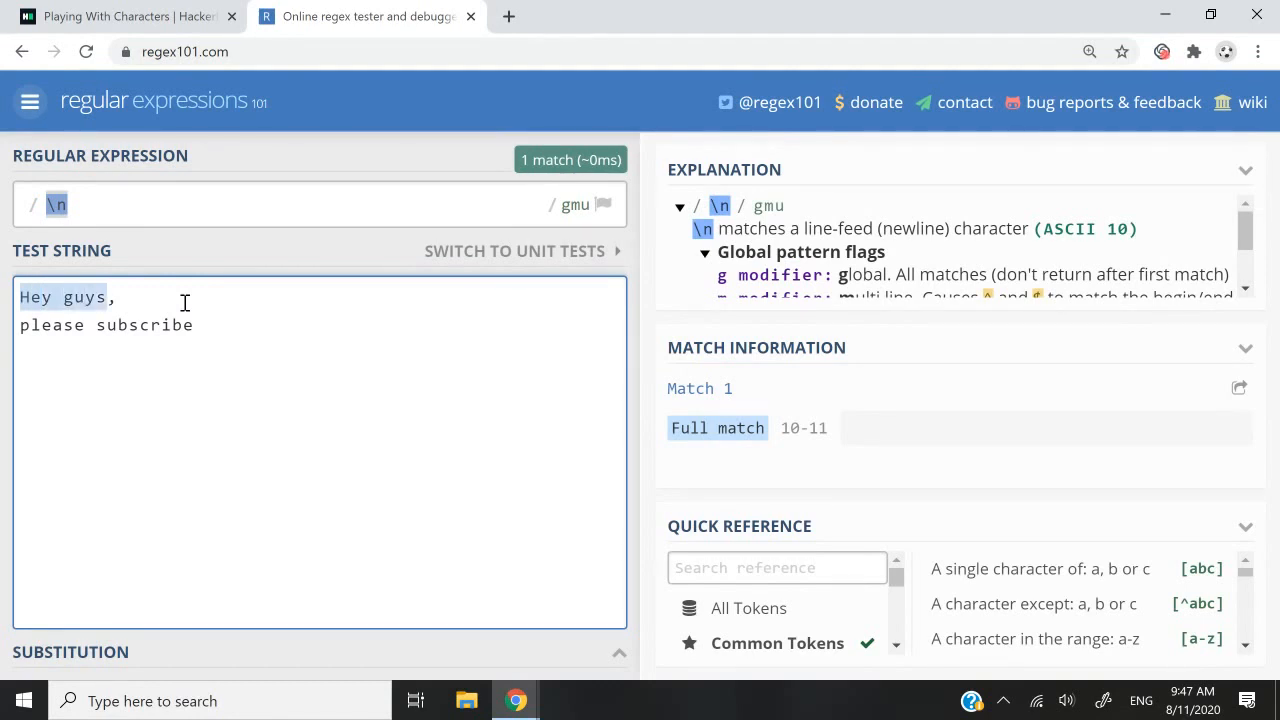
mouse_move(158, 298)
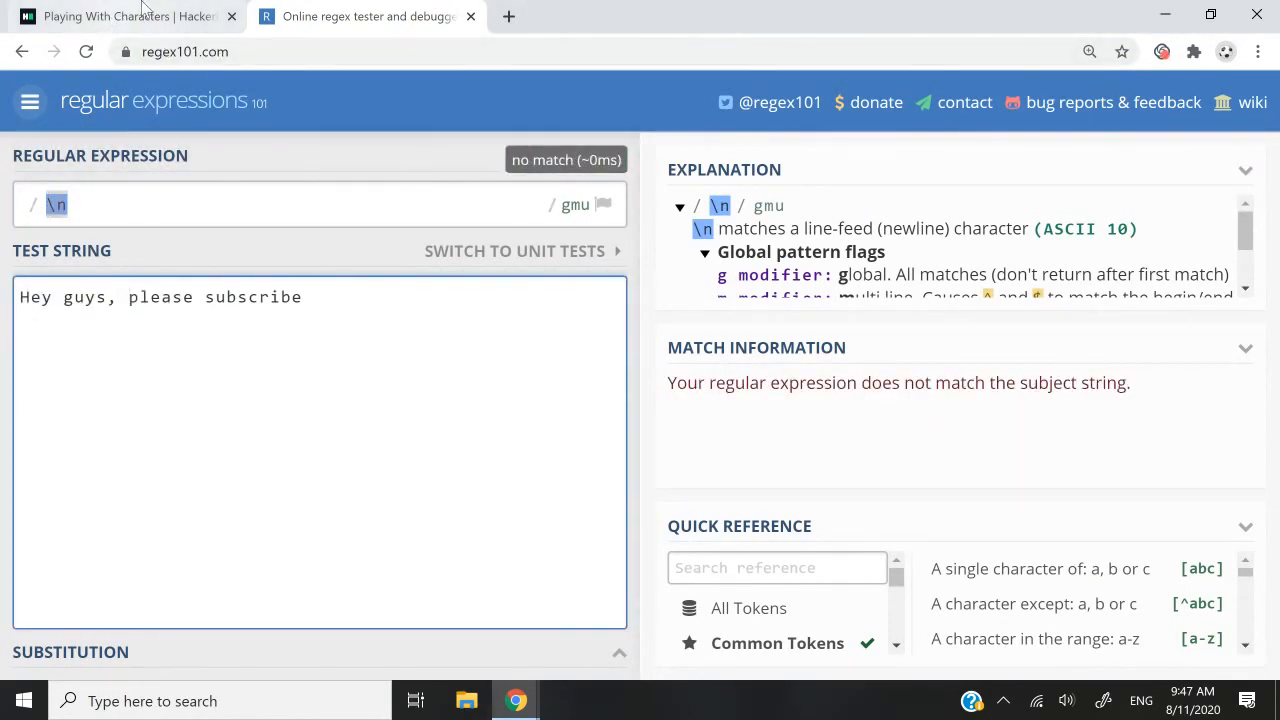
- Change the regex101 pattern to [^\n], then return to the HackerRank solution
left_click(120, 17)
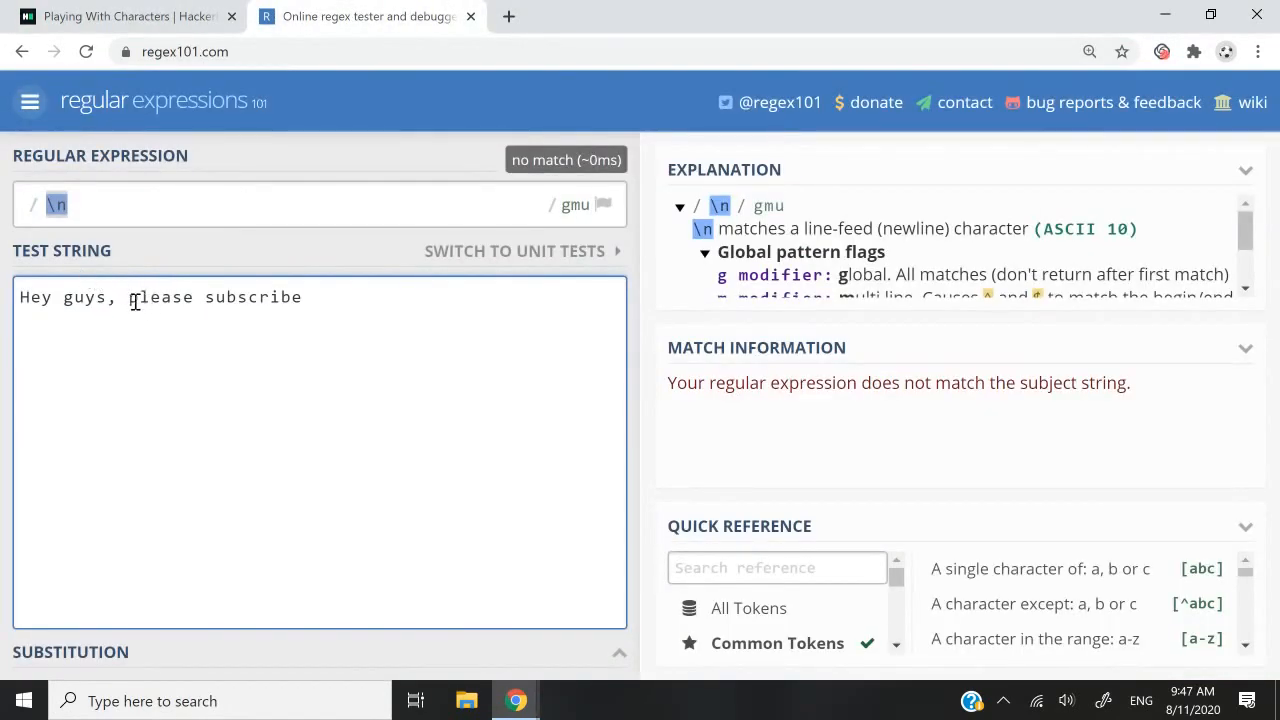
type("^")
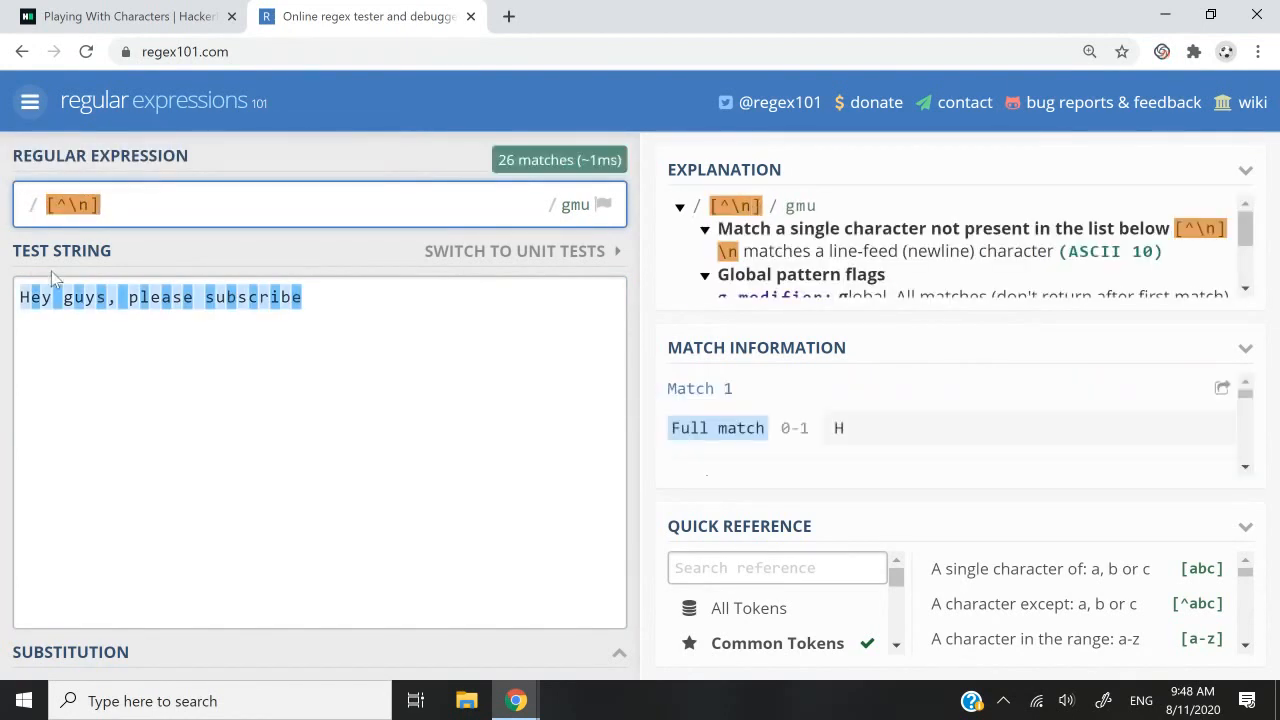
mouse_move(300, 297)
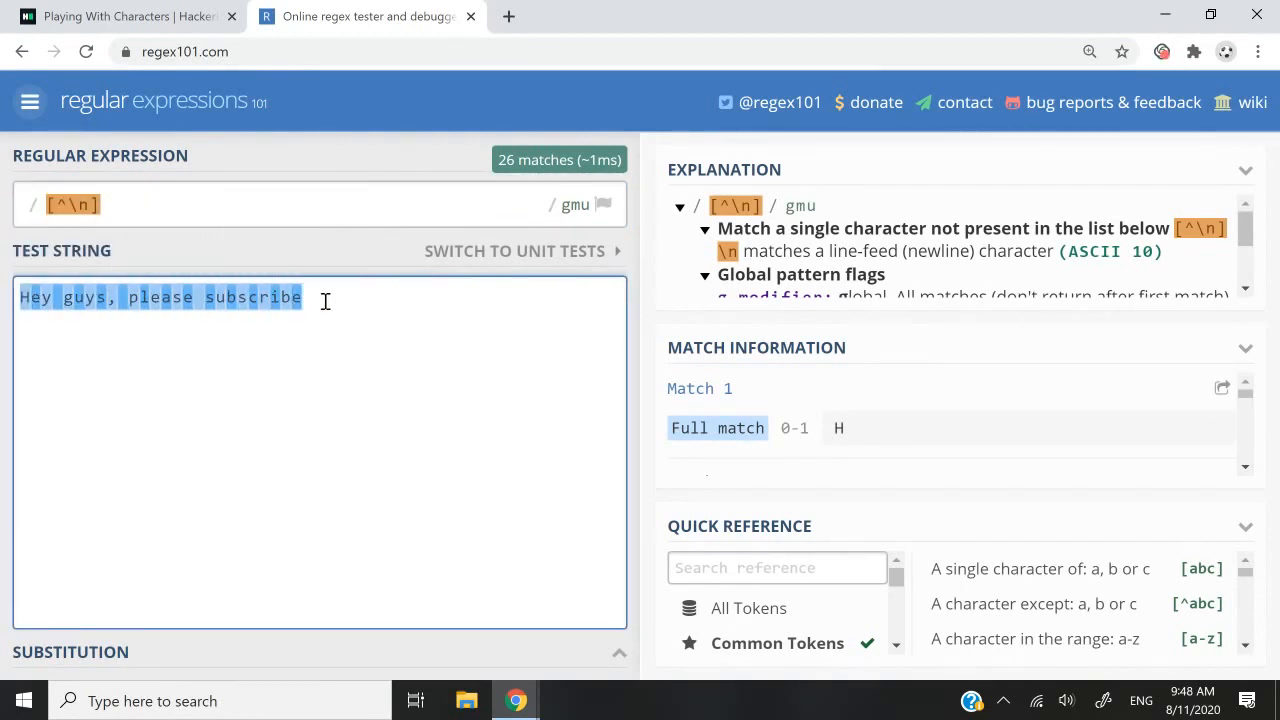
mouse_move(198, 297)
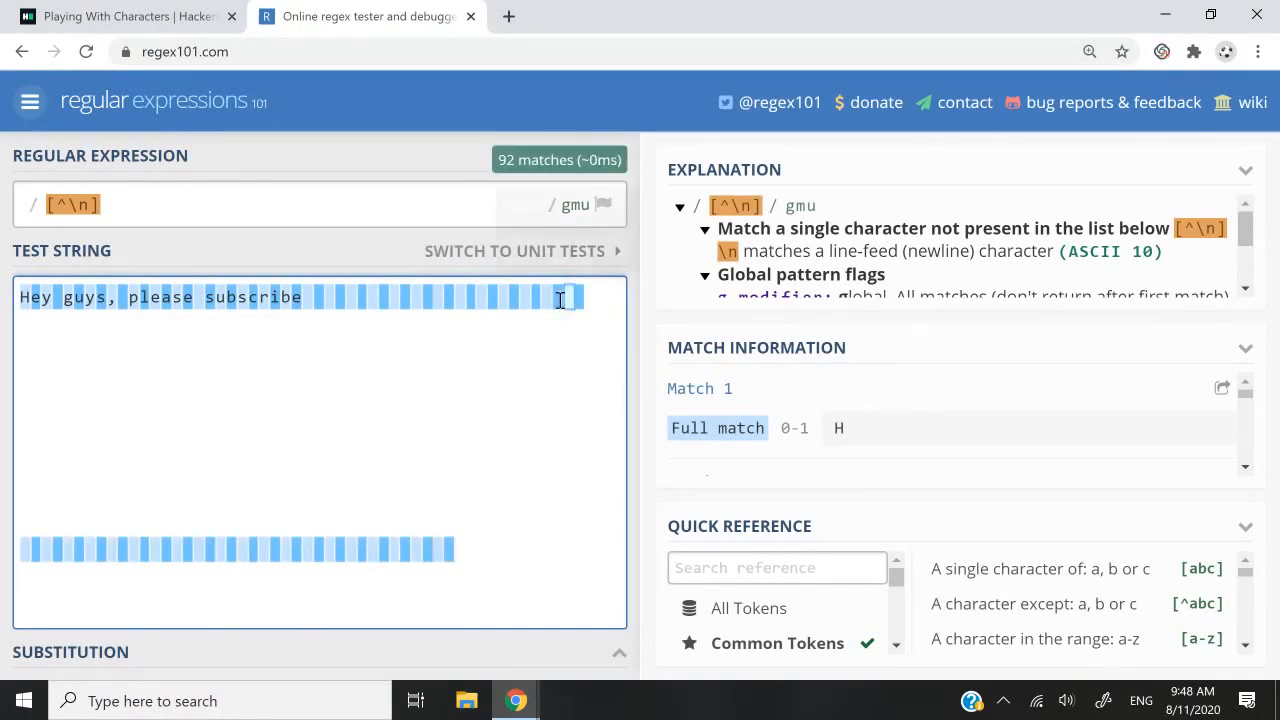
mouse_move(305, 10)
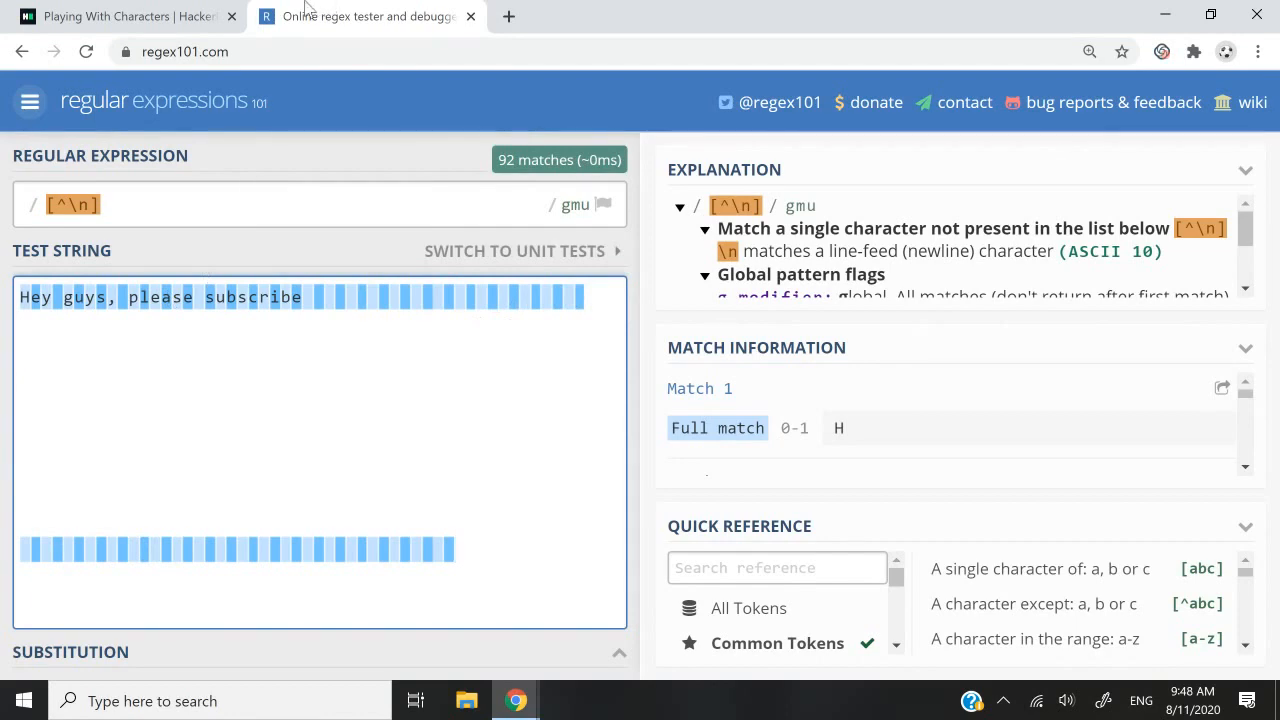
left_click(140, 17)
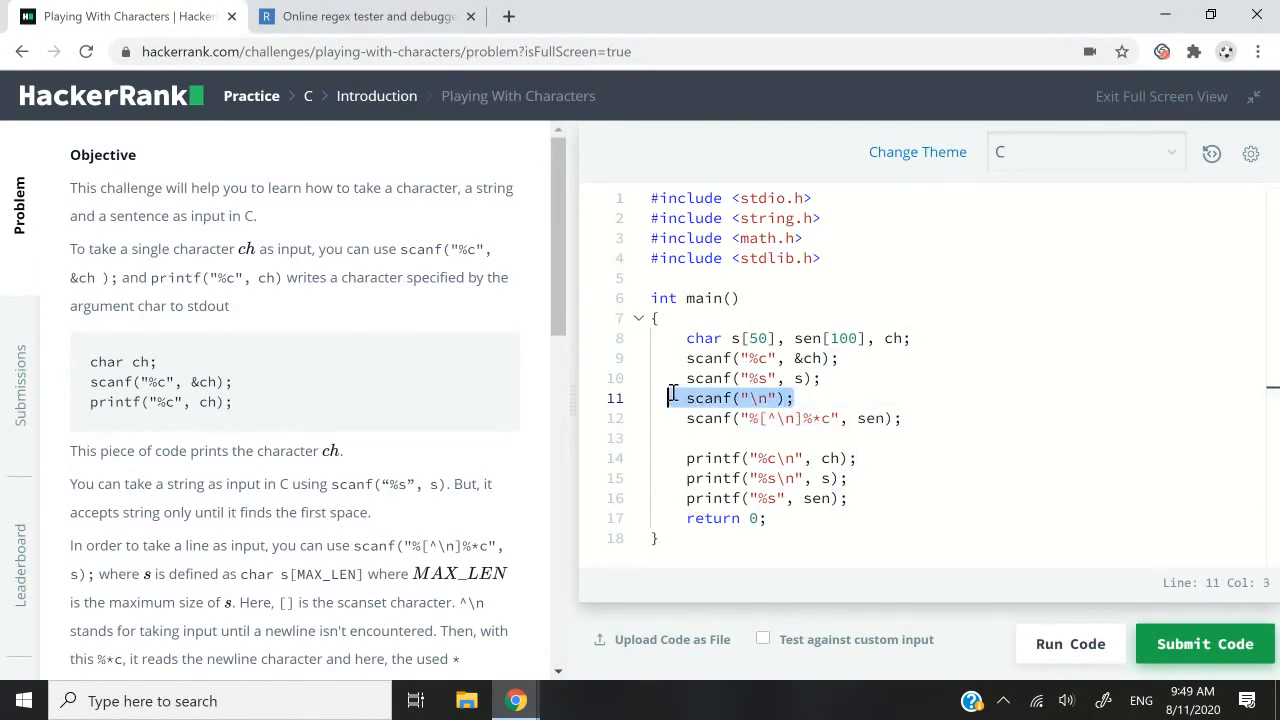
key("Delete")
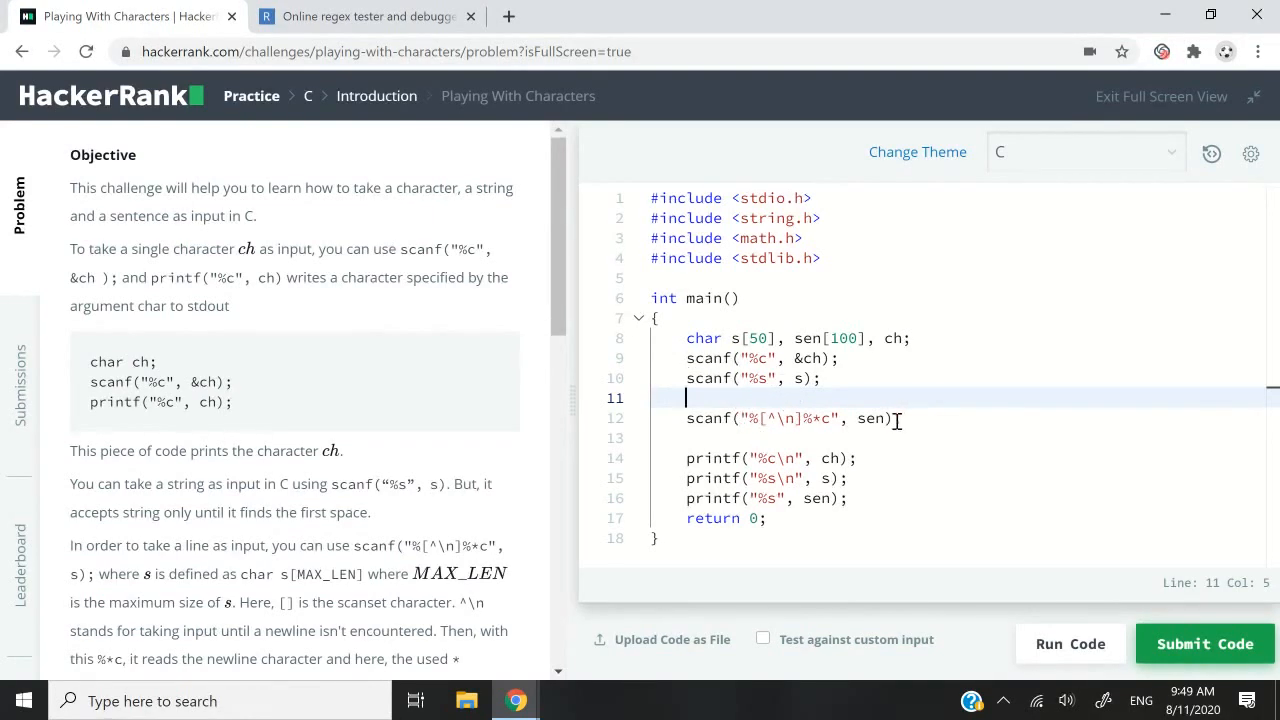
type("scanf(\"\\n\");")
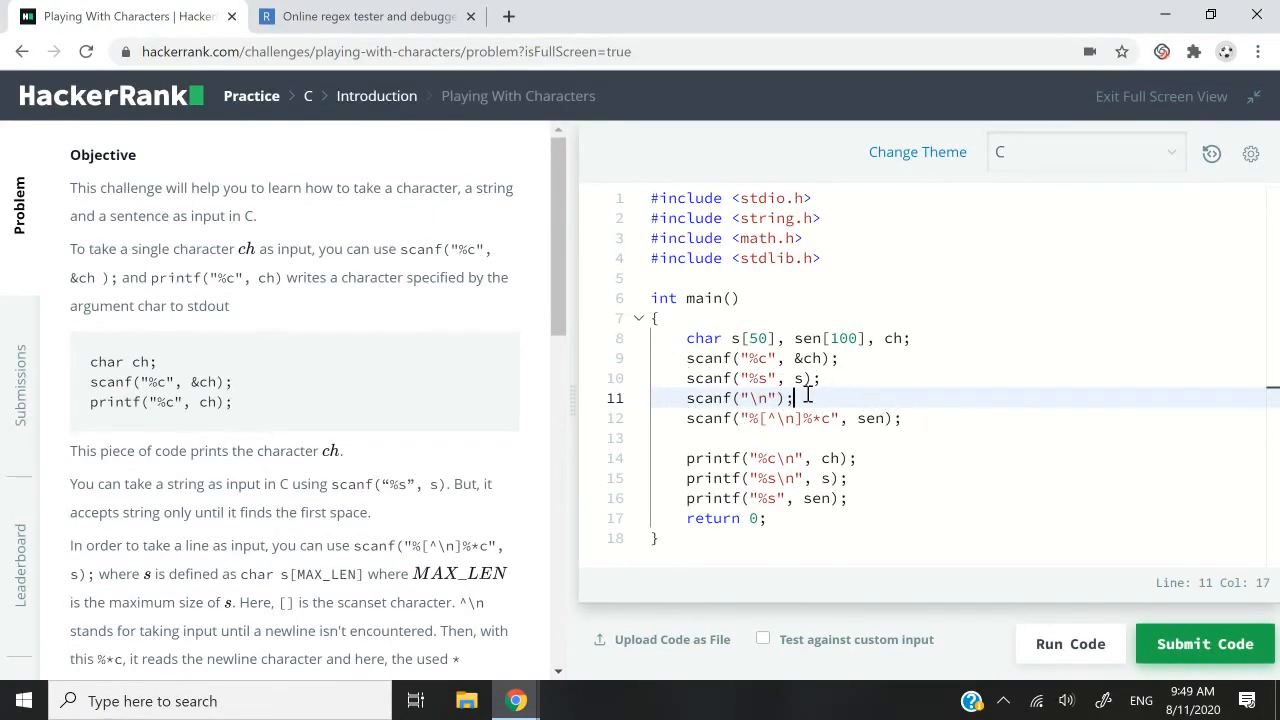
mouse_move(683, 418)
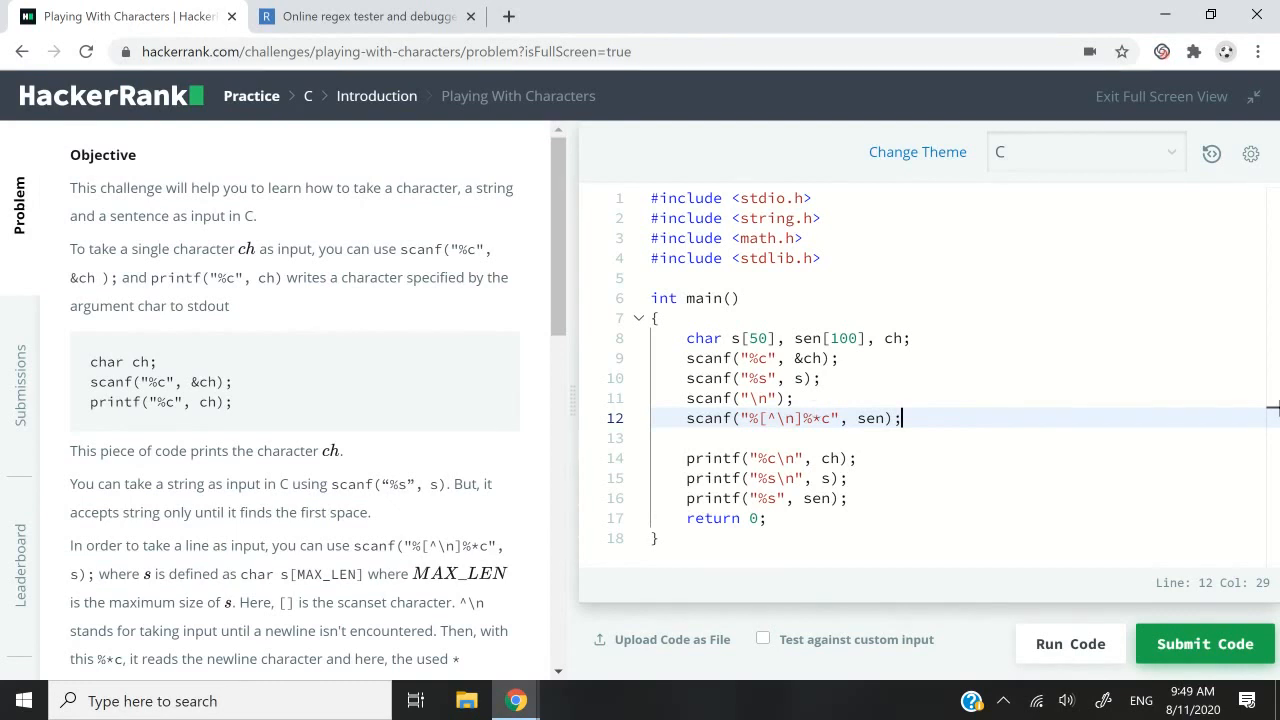
mouse_move(916, 358)
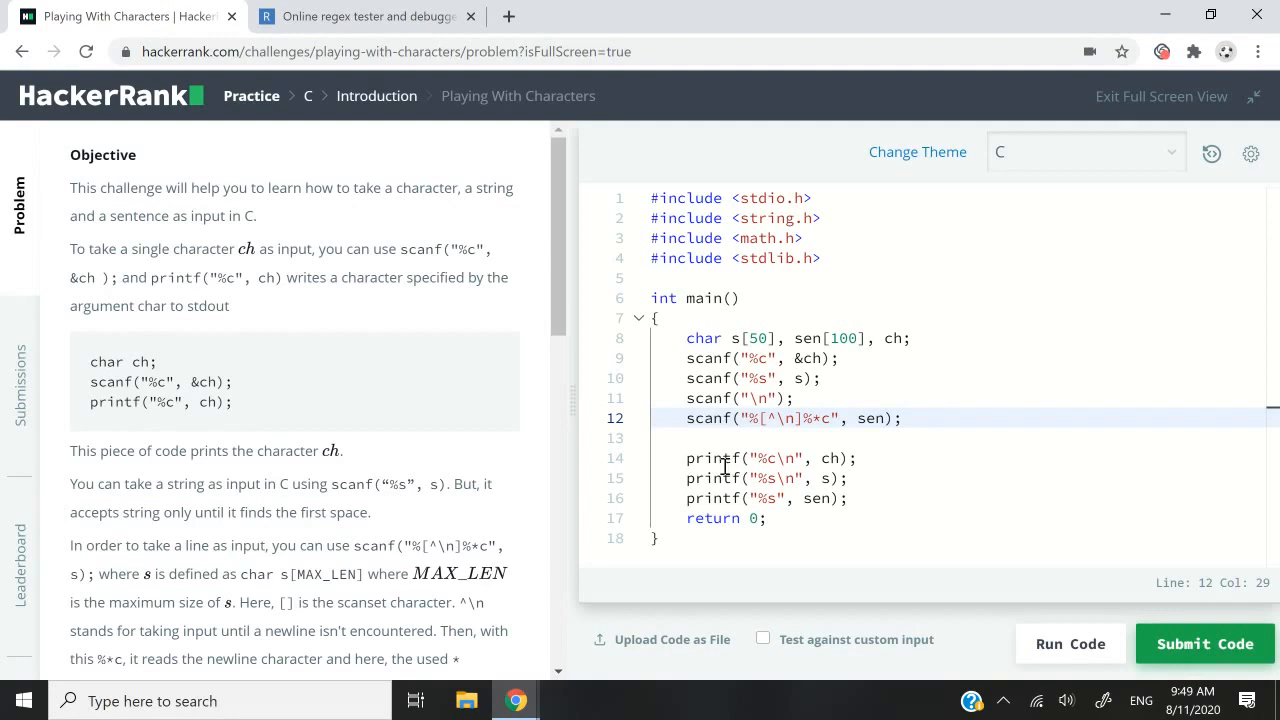
left_click_drag(686, 458, 767, 518)
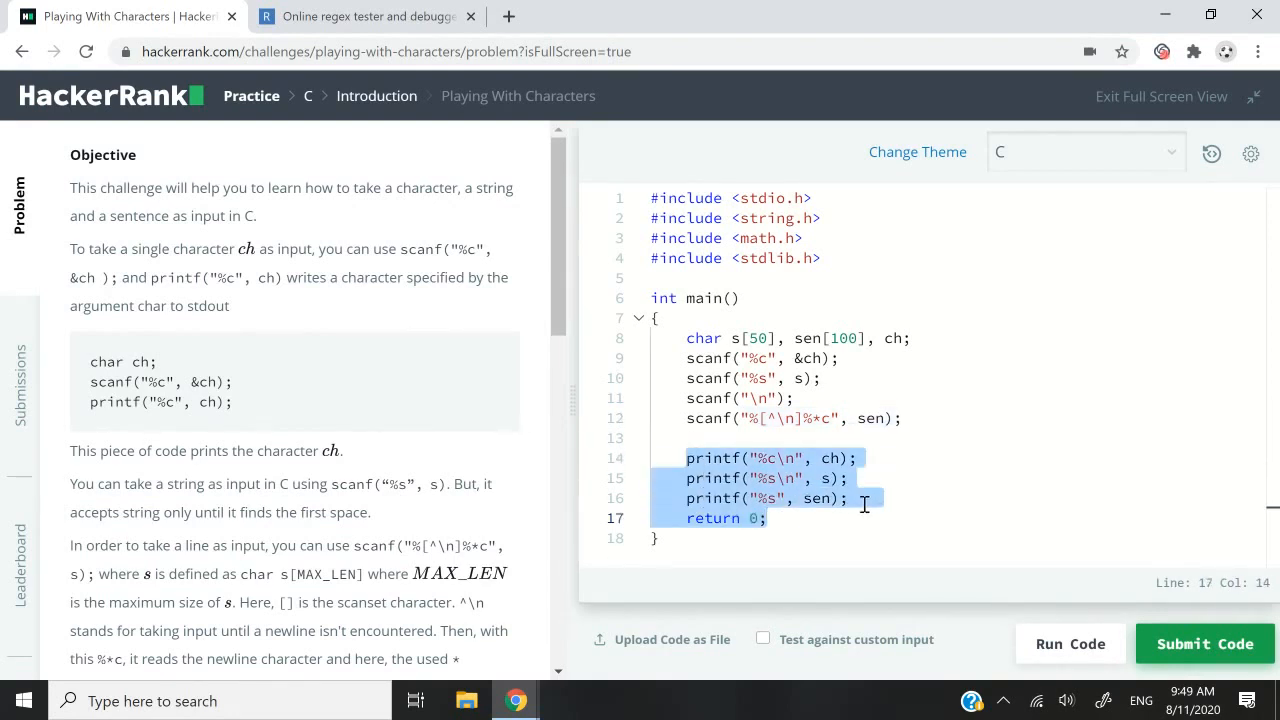
left_click(768, 458)
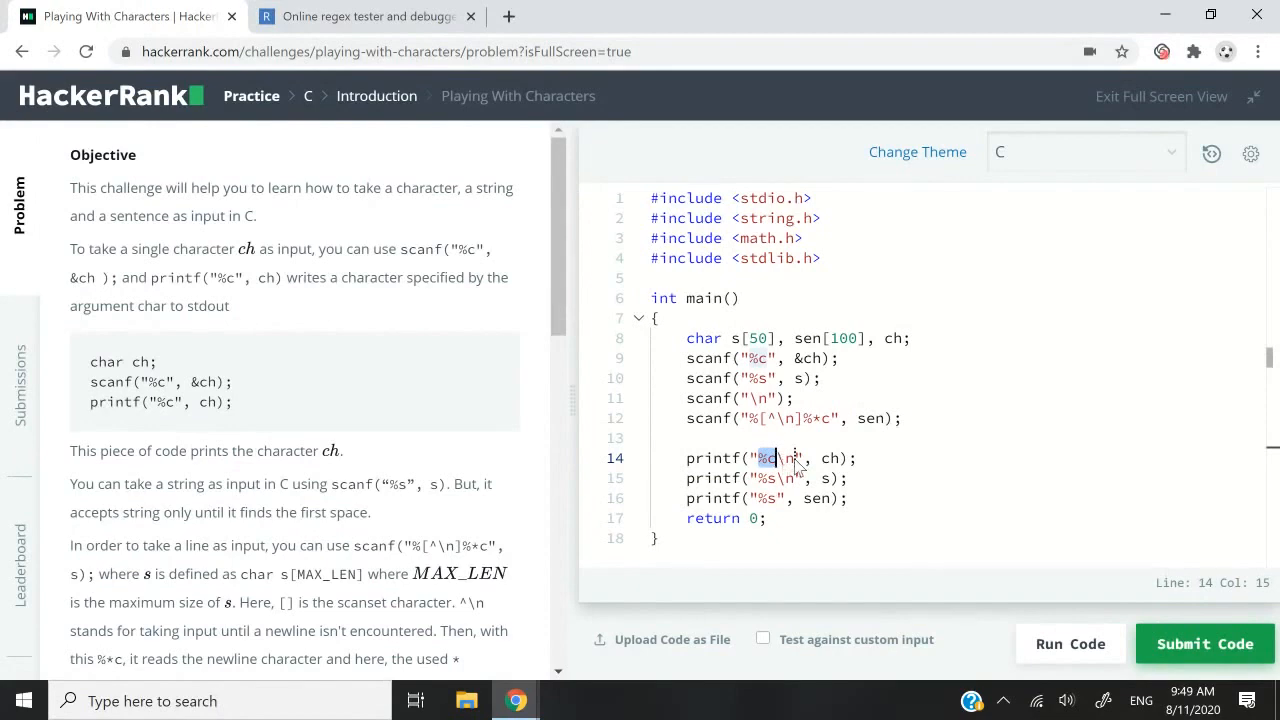
scroll("down", 3)
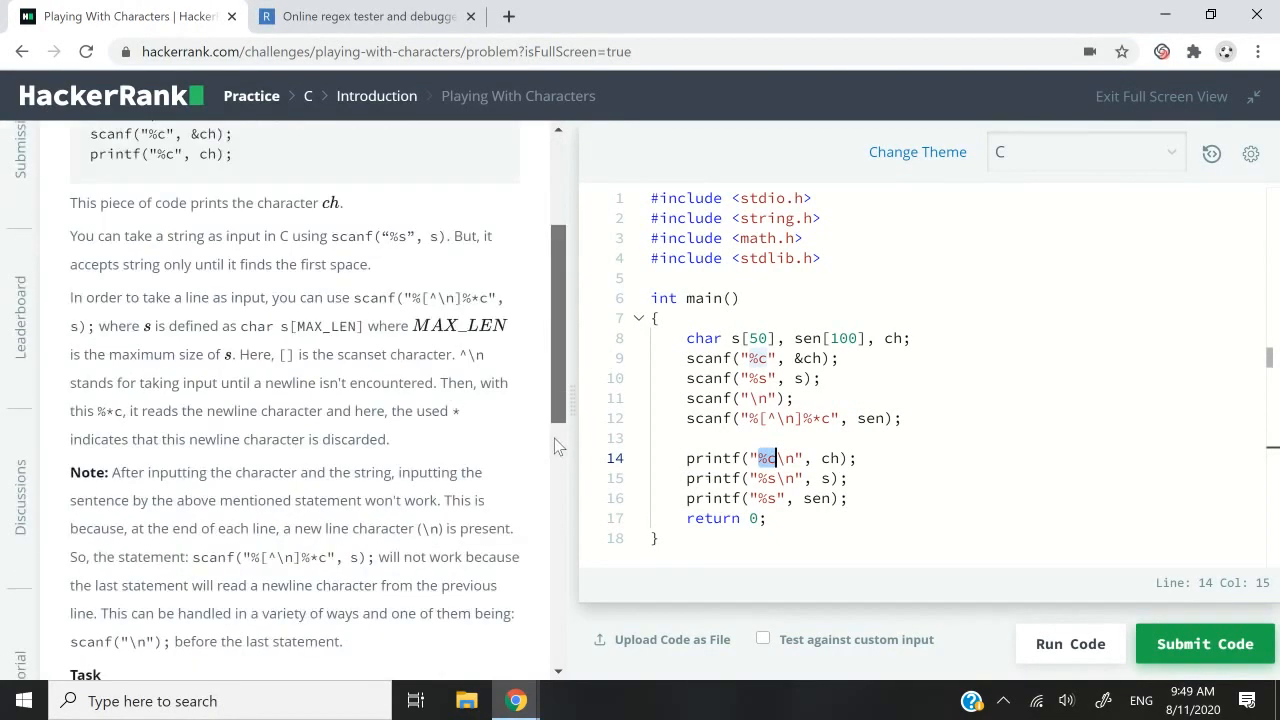
scroll("down", 3)
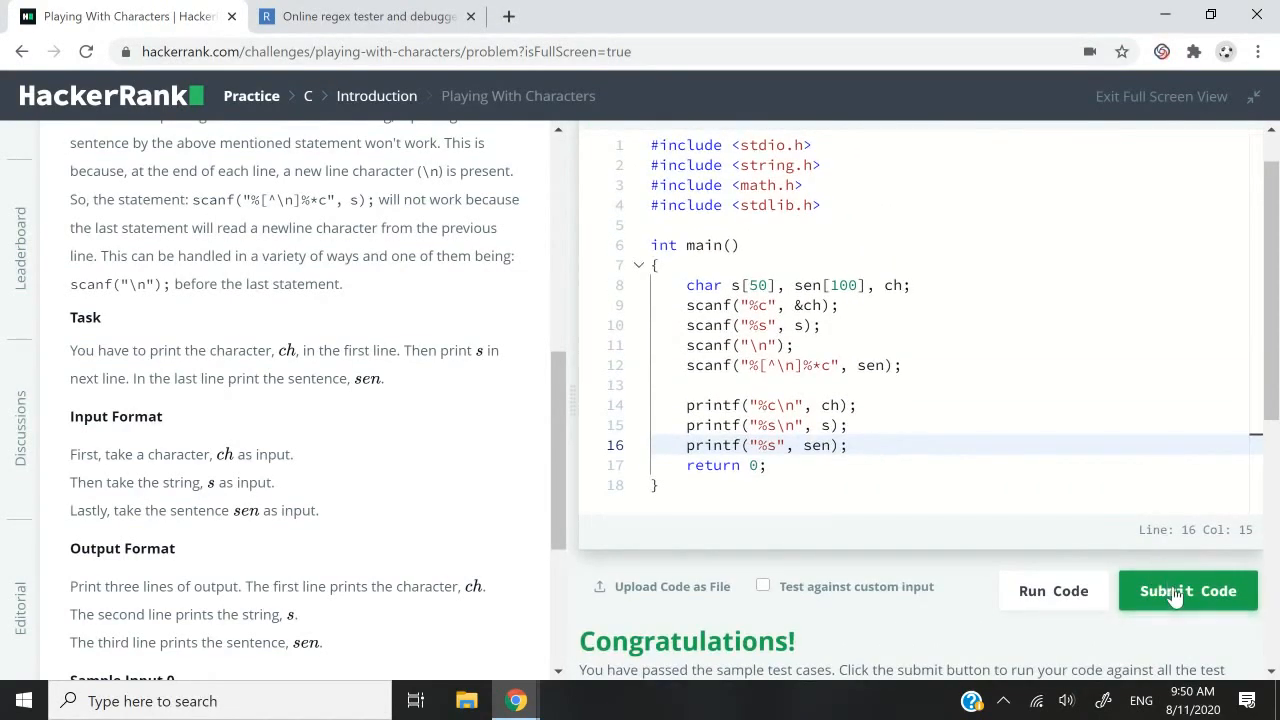
- Submit the code and unlock hidden test cases 1 ('Hello.') and 2 ('z')
left_click(1187, 590)
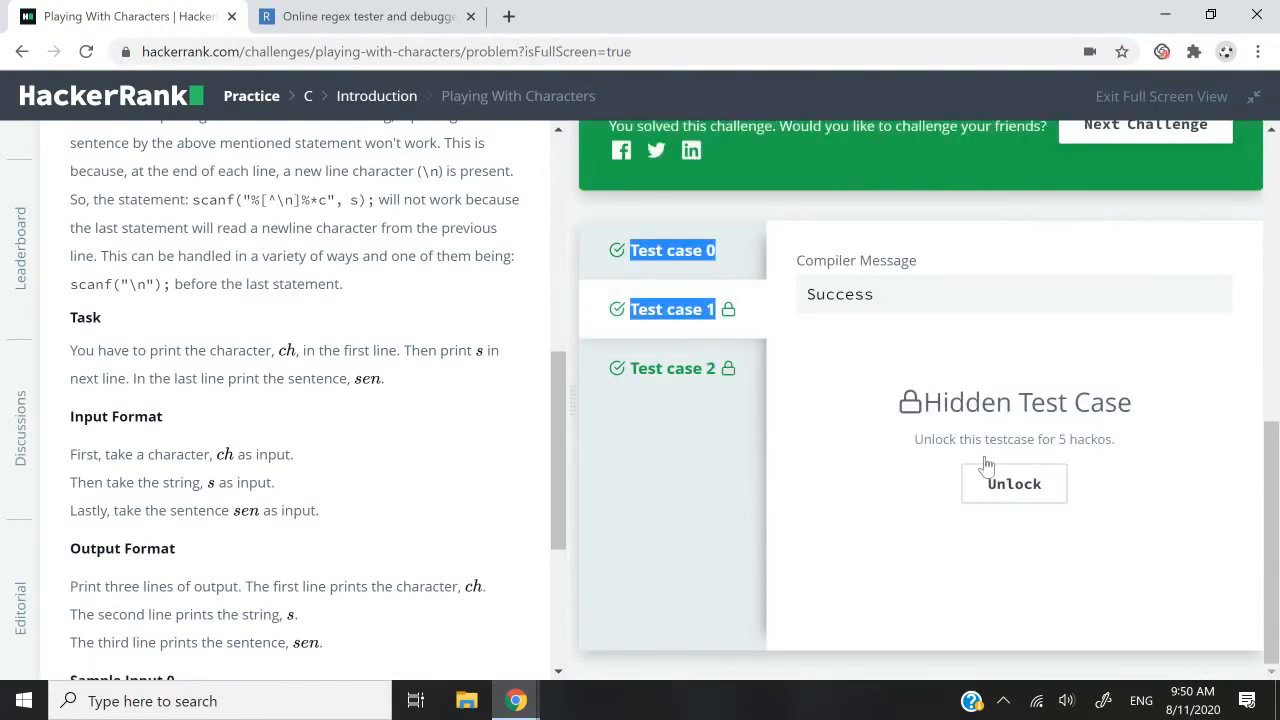
left_click(1014, 484)
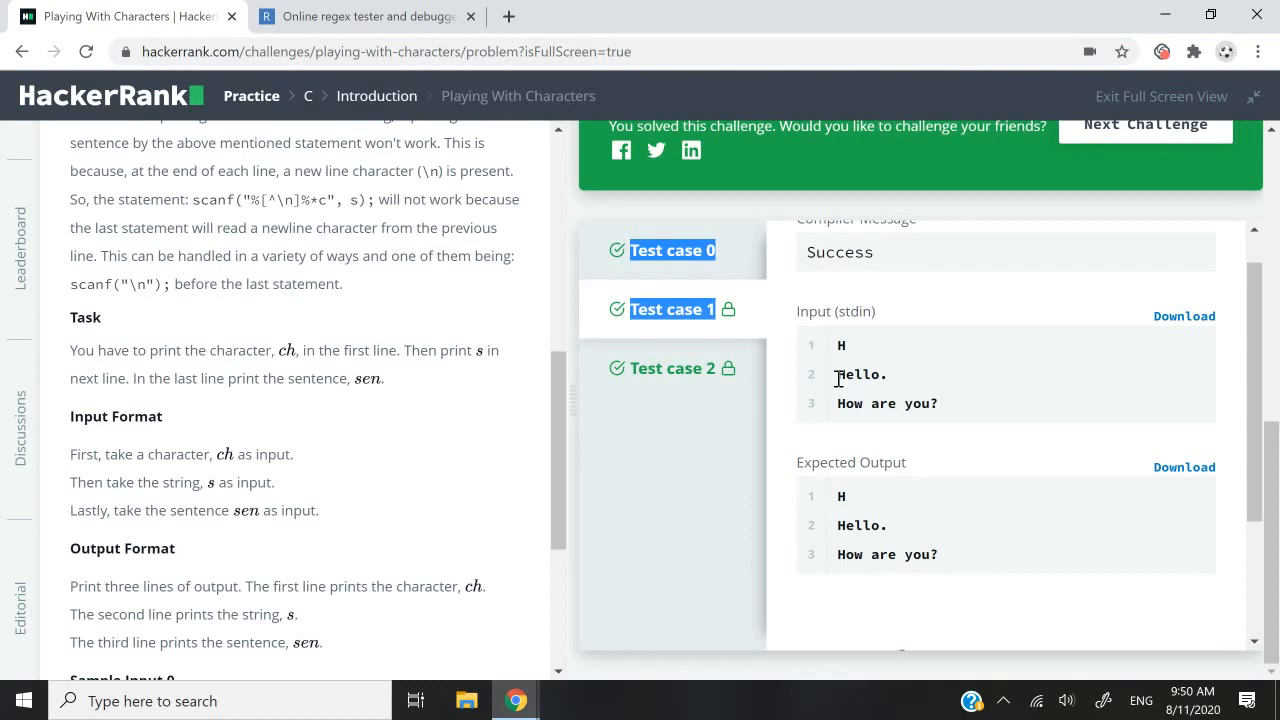
double_click(860, 374)
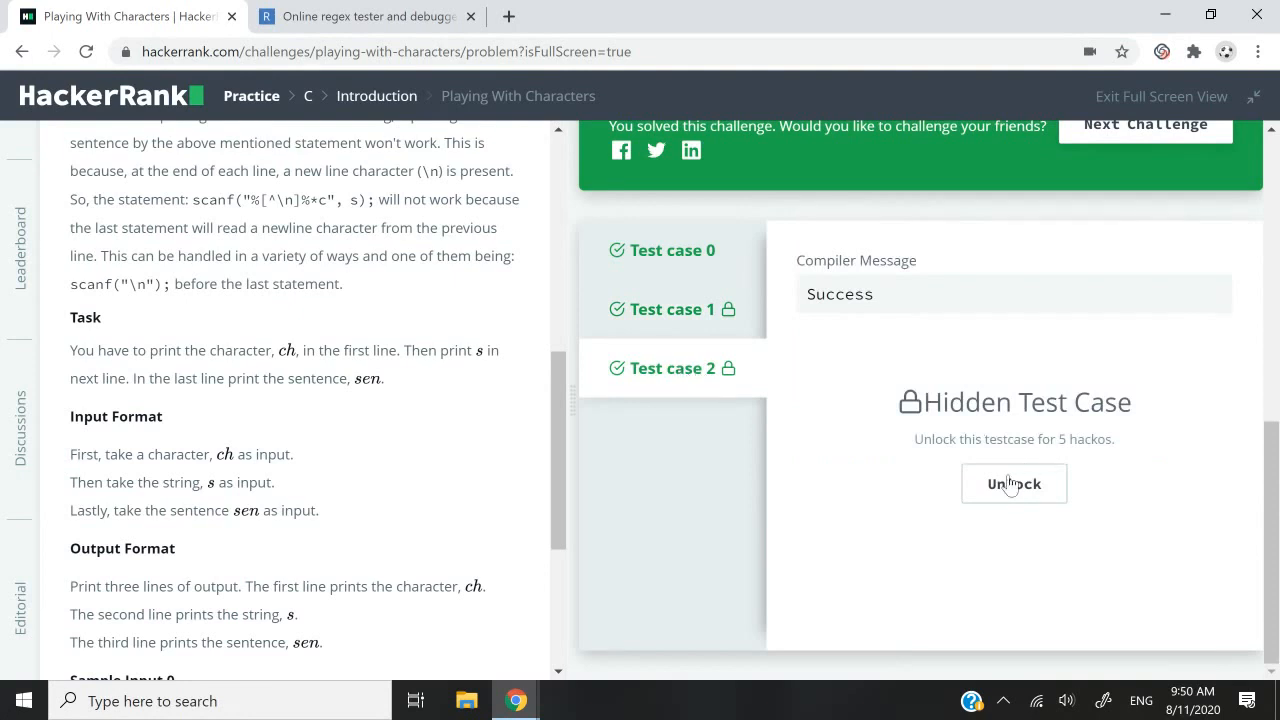
left_click(1014, 483)
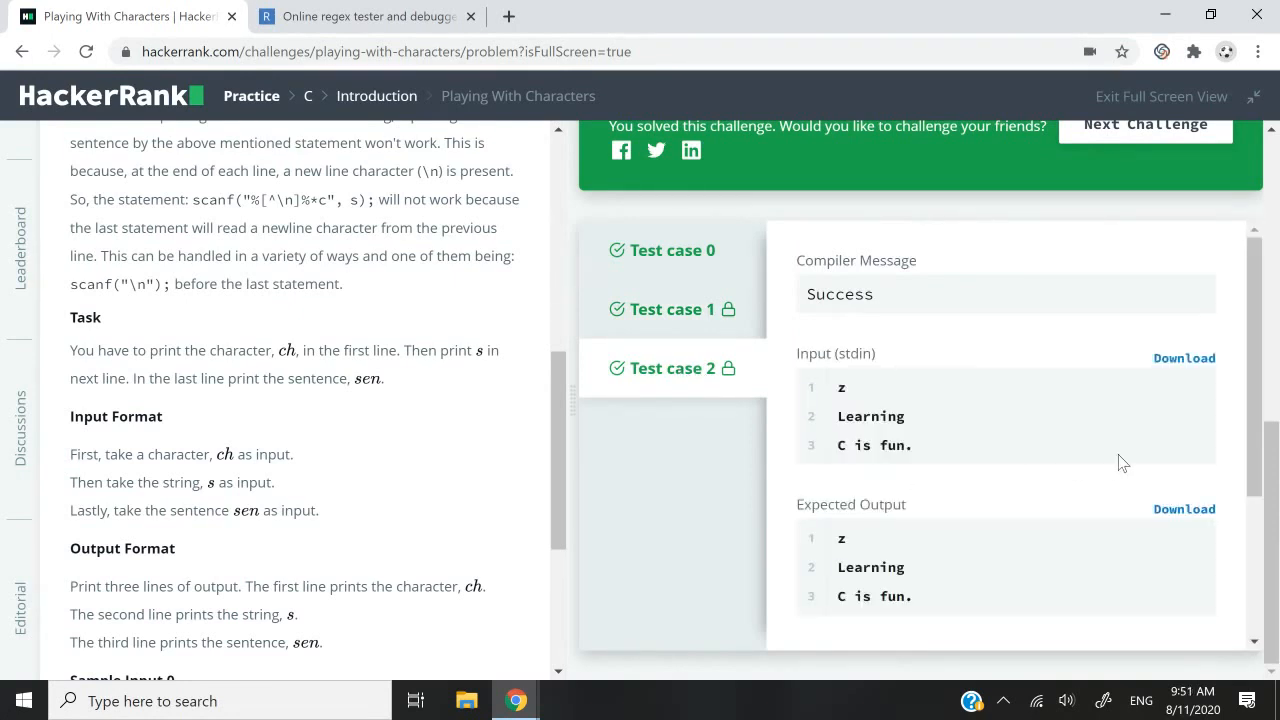
double_click(841, 387)
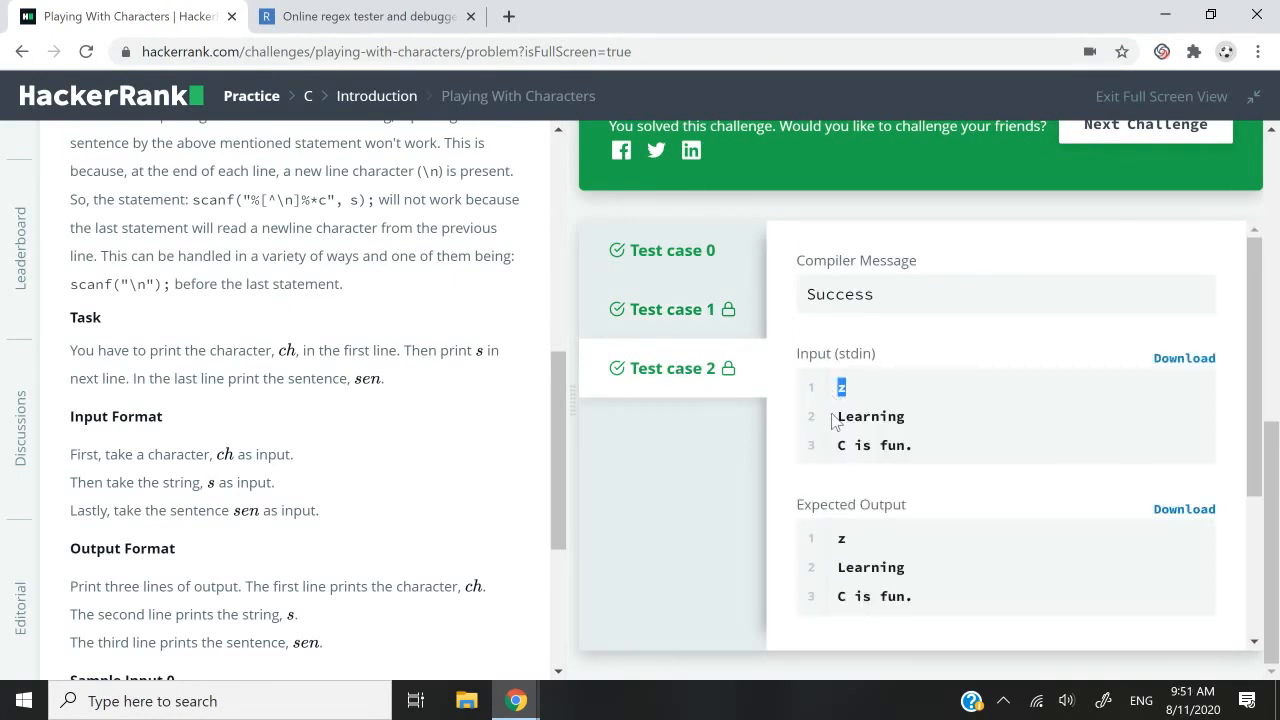